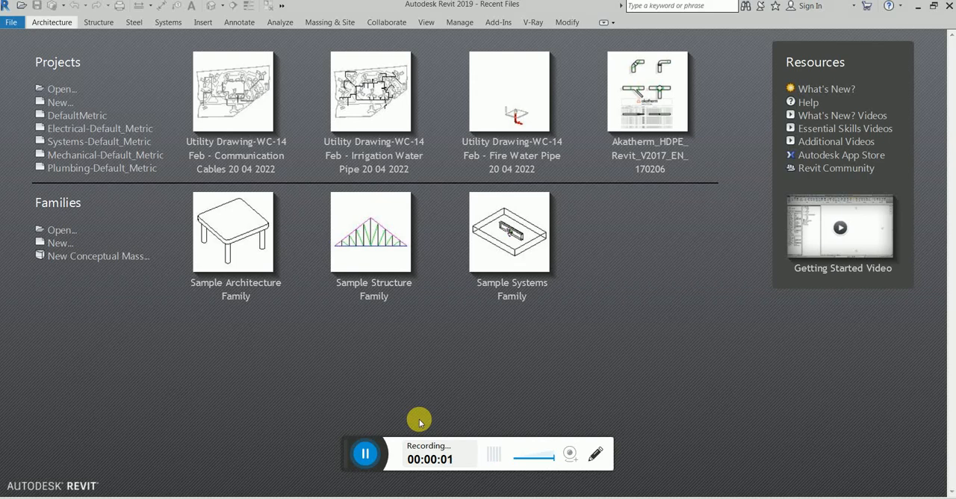
{"action": "mouse_move", "coordinate": [400, 415]}
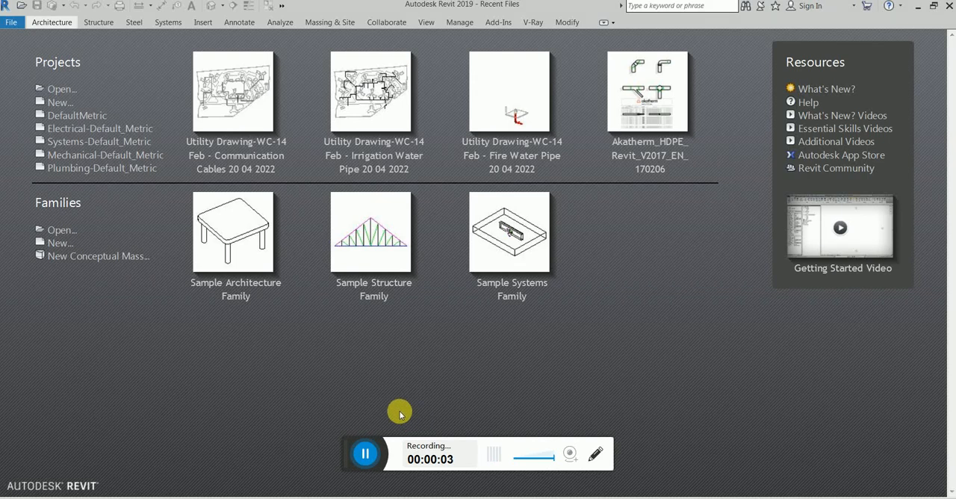
{"action": "mouse_move", "coordinate": [374, 387]}
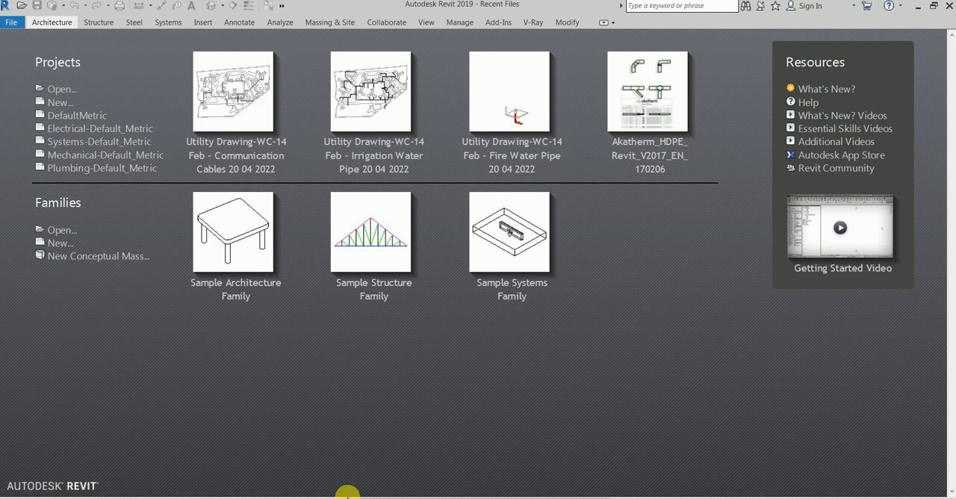
{"action": "mouse_move", "coordinate": [397, 460]}
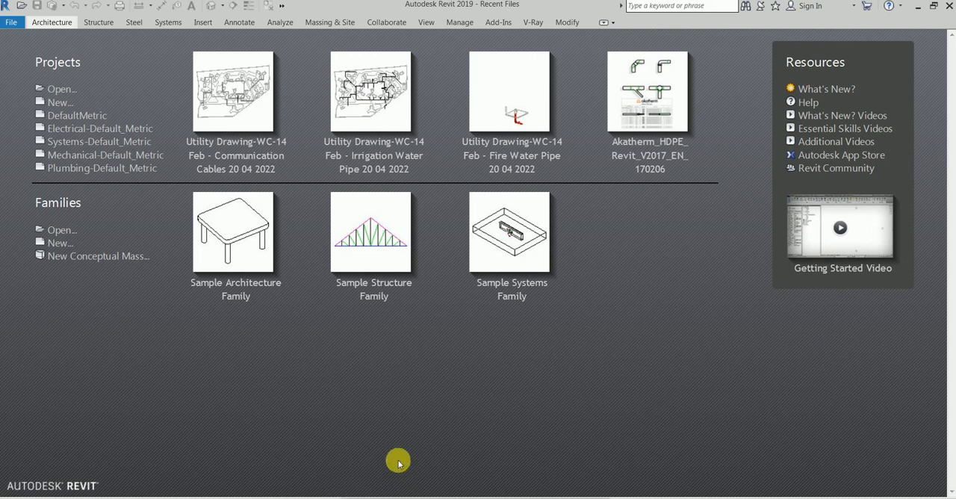
{"action": "mouse_move", "coordinate": [380, 422]}
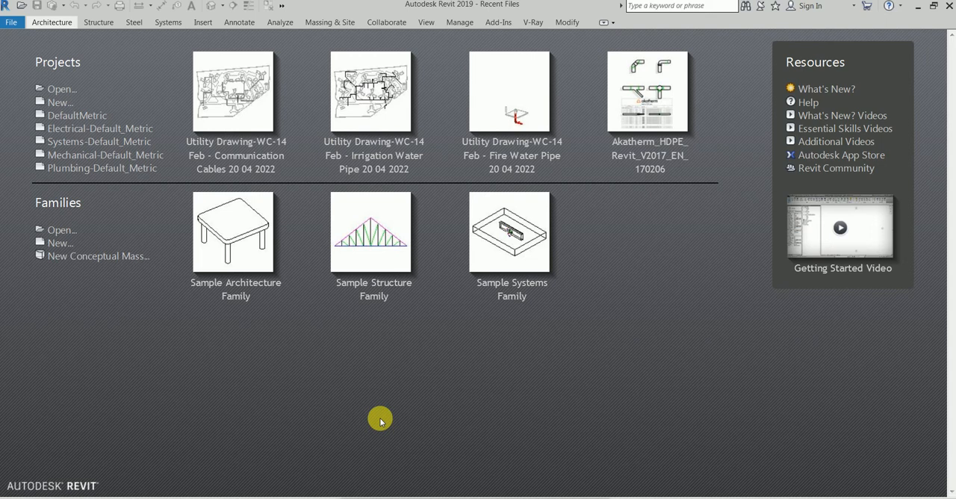
{"action": "mouse_move", "coordinate": [383, 435]}
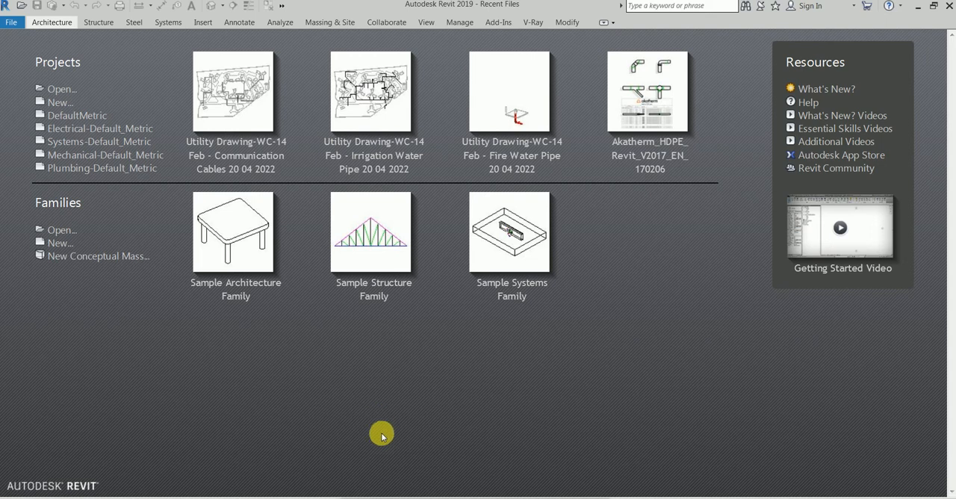
{"action": "mouse_move", "coordinate": [381, 435]}
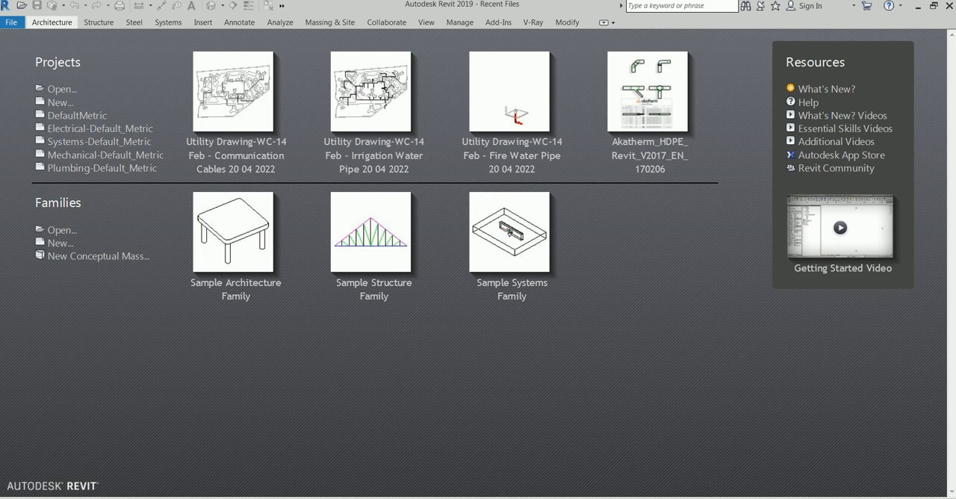
{"action": "mouse_move", "coordinate": [346, 430]}
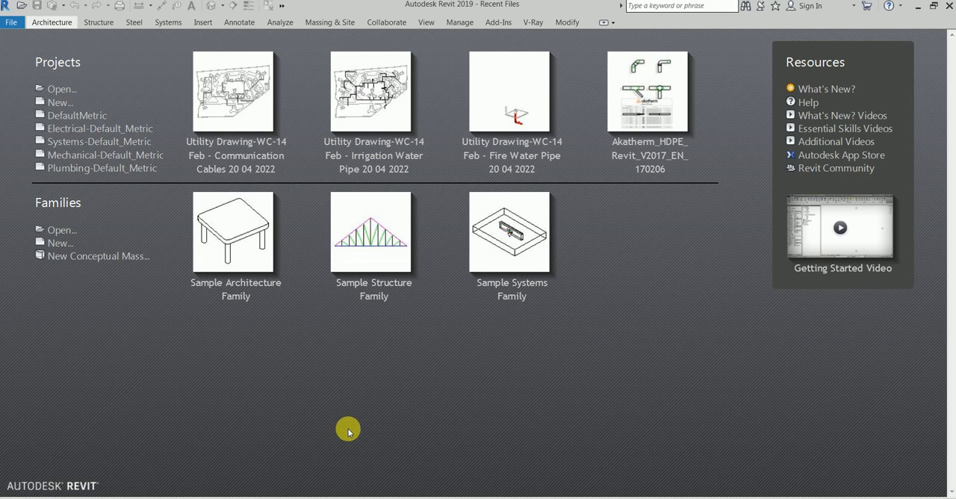
{"action": "mouse_move", "coordinate": [386, 411]}
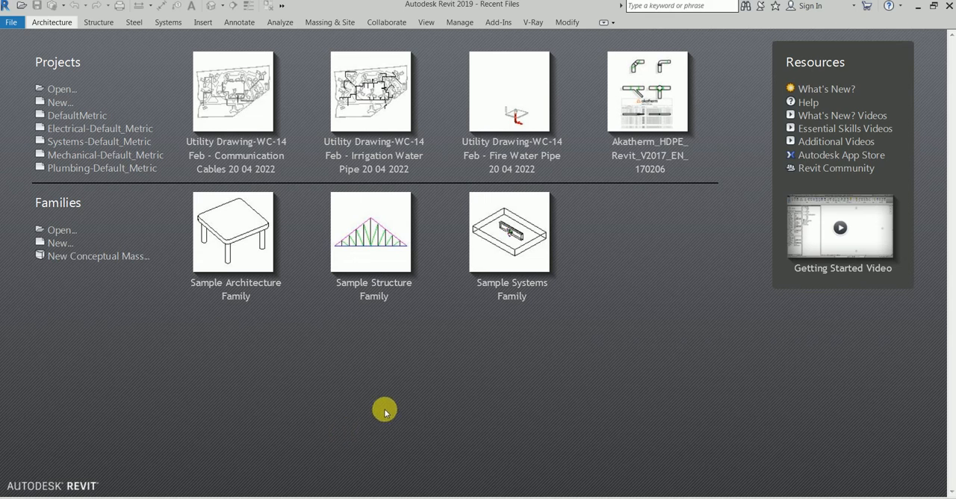
{"action": "mouse_move", "coordinate": [389, 404]}
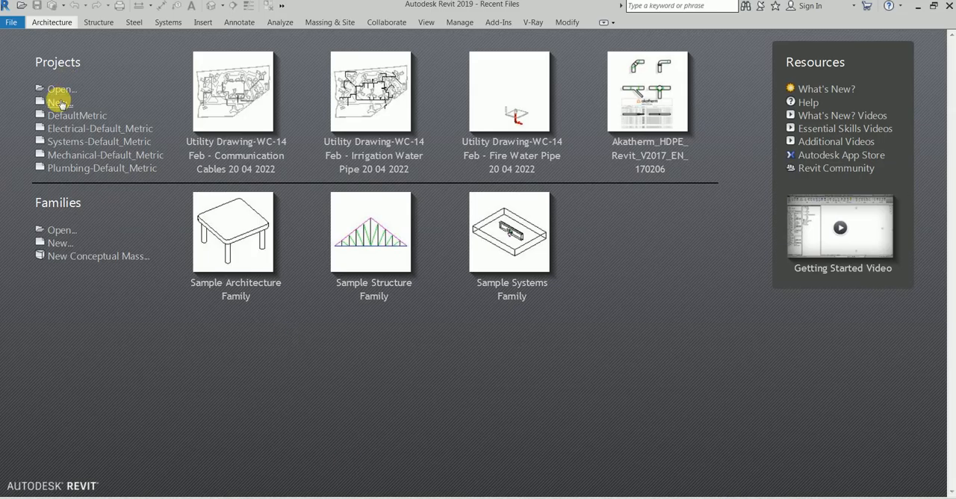
{"action": "mouse_move", "coordinate": [60, 102]}
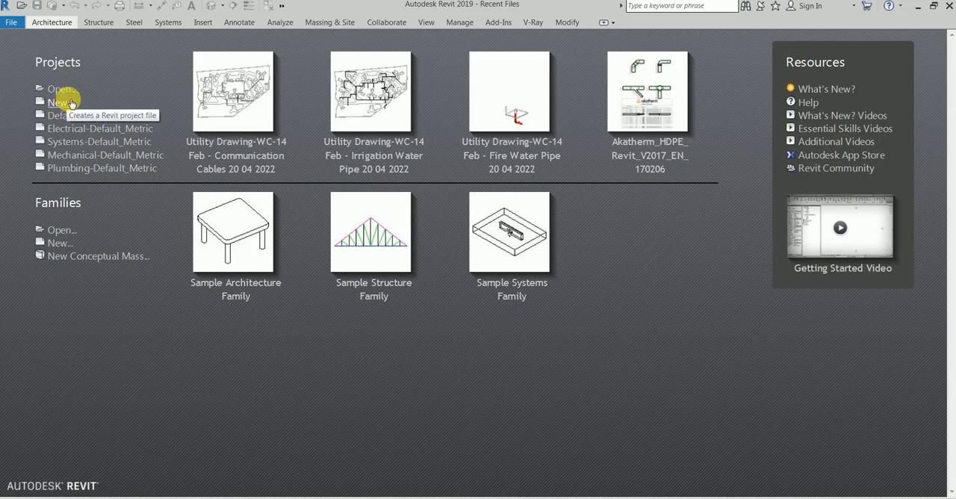
{"action": "mouse_move", "coordinate": [71, 116]}
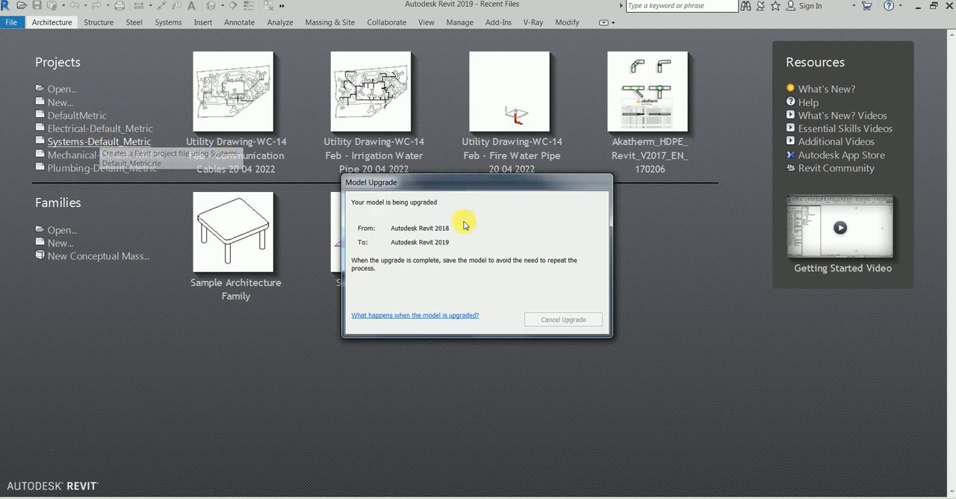
{"action": "mouse_move", "coordinate": [485, 254]}
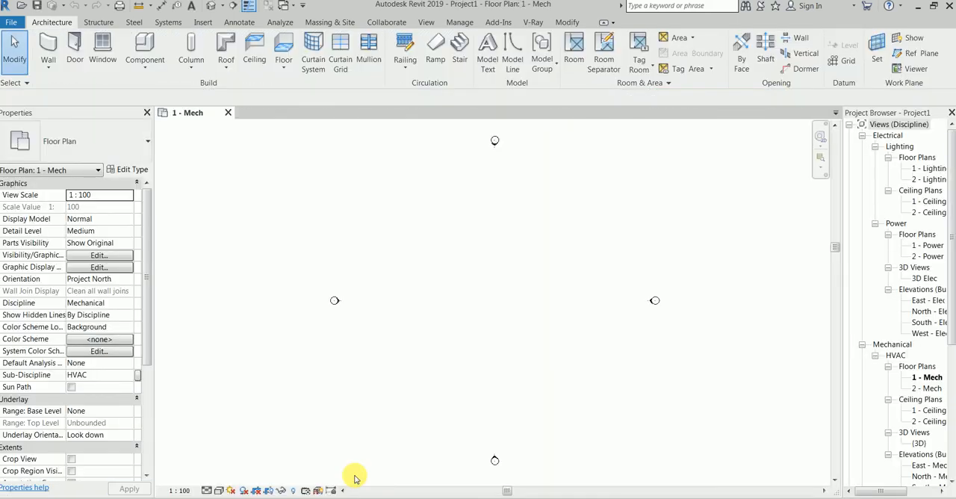
- Create a new project, Project1, and show the 1 - Mech floor plan
{"action": "left_click", "coordinate": [929, 180]}
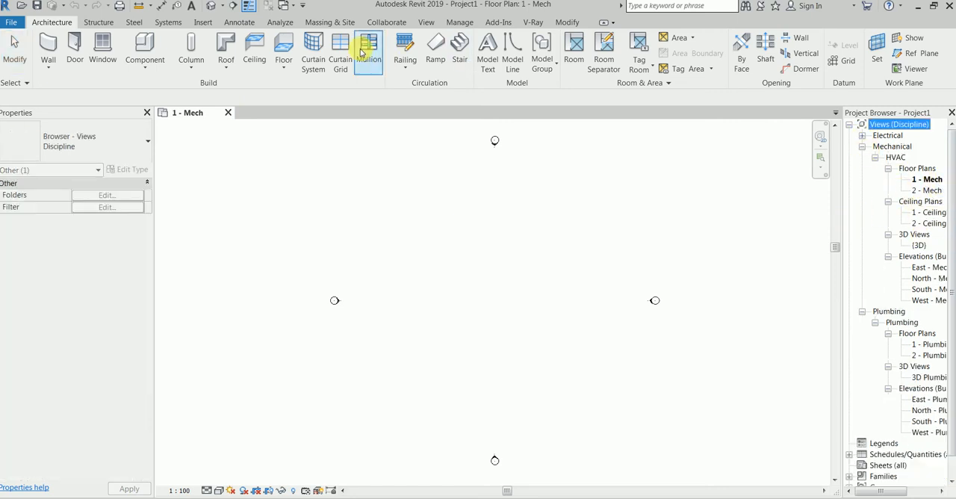
- Place an M_Supply Diffuser air terminal from the Systems tools into the Mech plan
{"action": "left_click", "coordinate": [167, 21]}
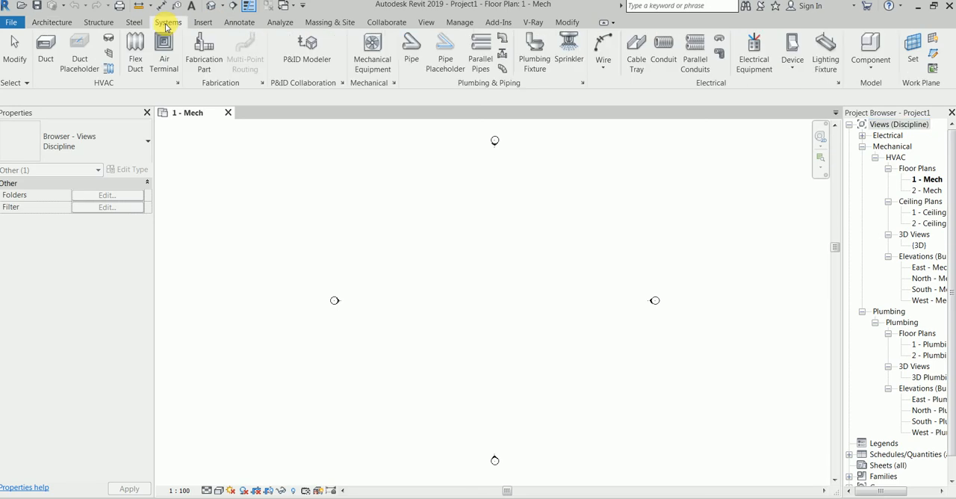
{"action": "mouse_move", "coordinate": [165, 45]}
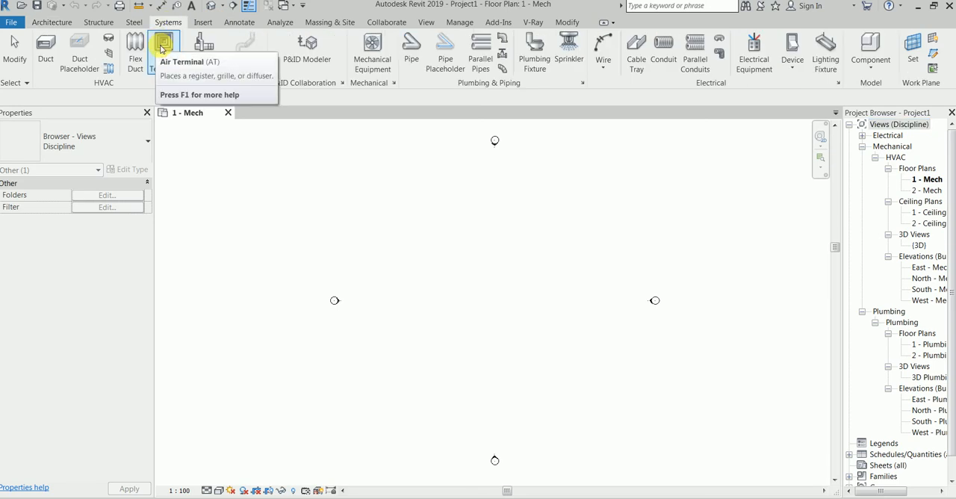
{"action": "left_click", "coordinate": [165, 45]}
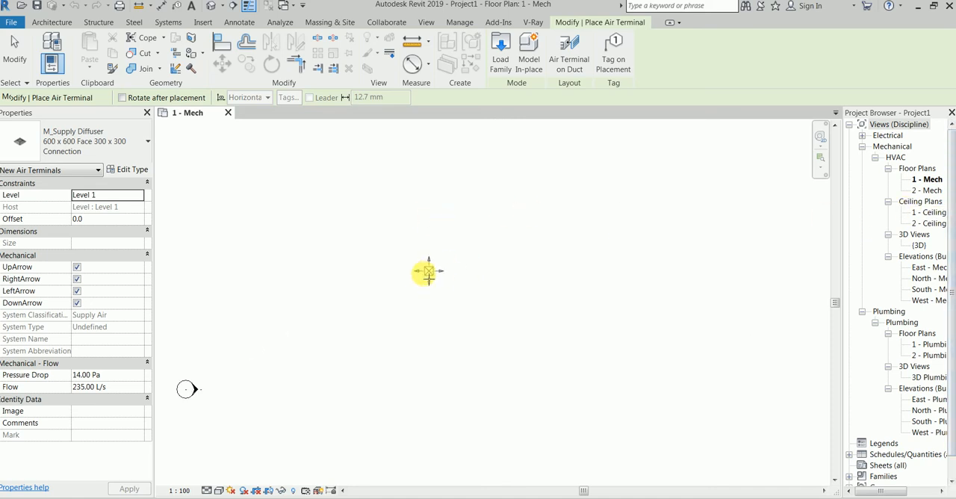
{"action": "mouse_move", "coordinate": [349, 217]}
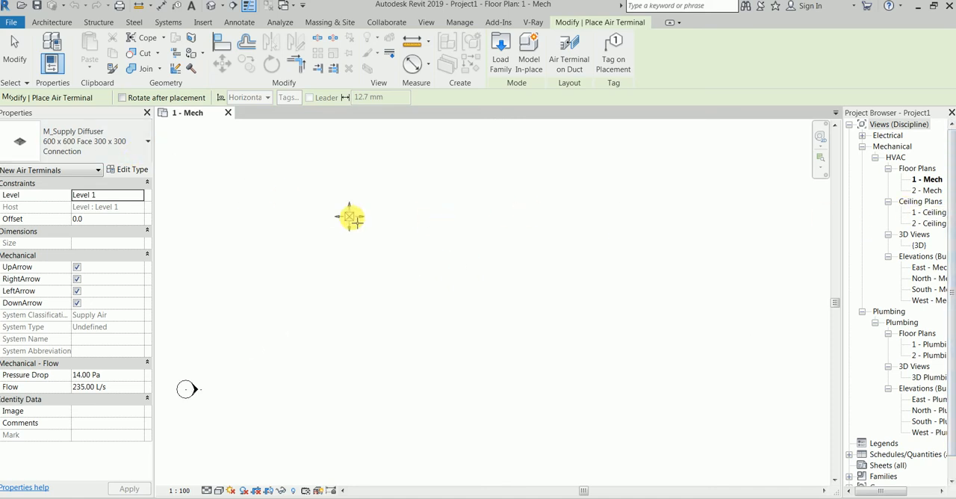
{"action": "mouse_move", "coordinate": [481, 258]}
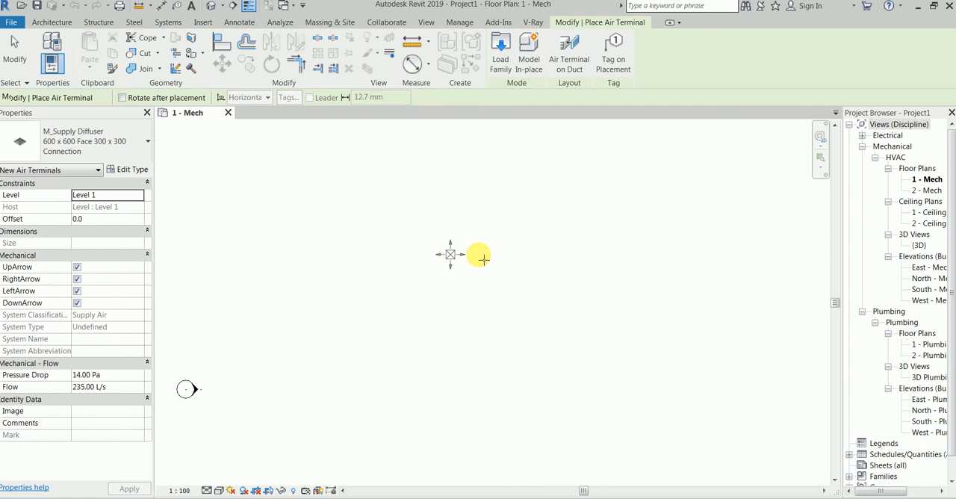
{"action": "left_click", "coordinate": [450, 254]}
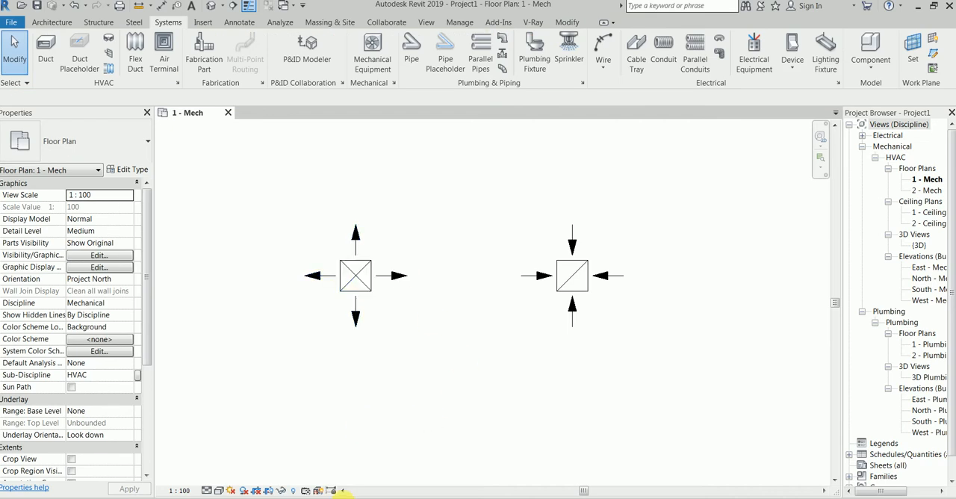
{"action": "mouse_move", "coordinate": [335, 362]}
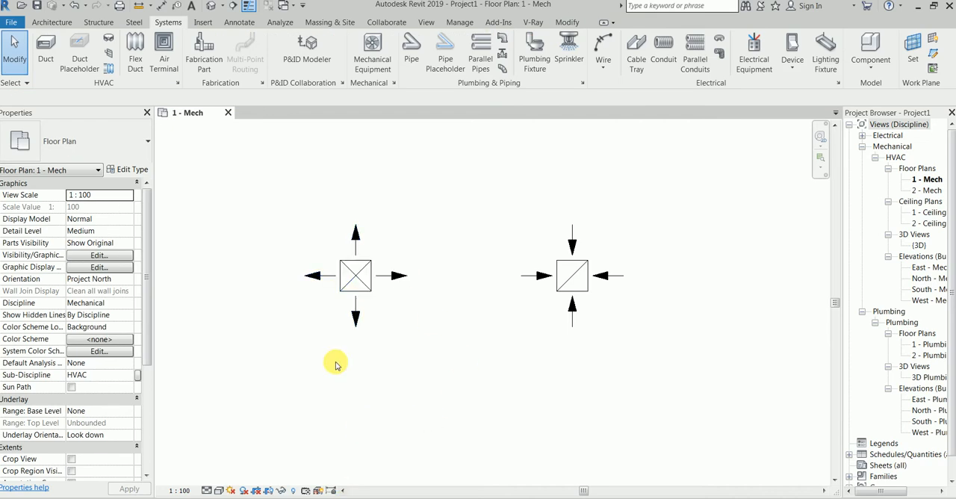
{"action": "mouse_move", "coordinate": [317, 289]}
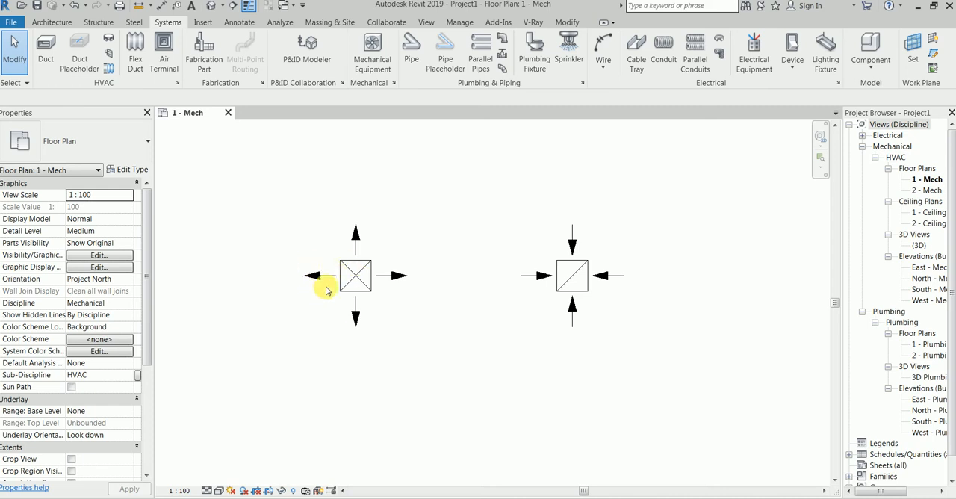
{"action": "mouse_move", "coordinate": [357, 254]}
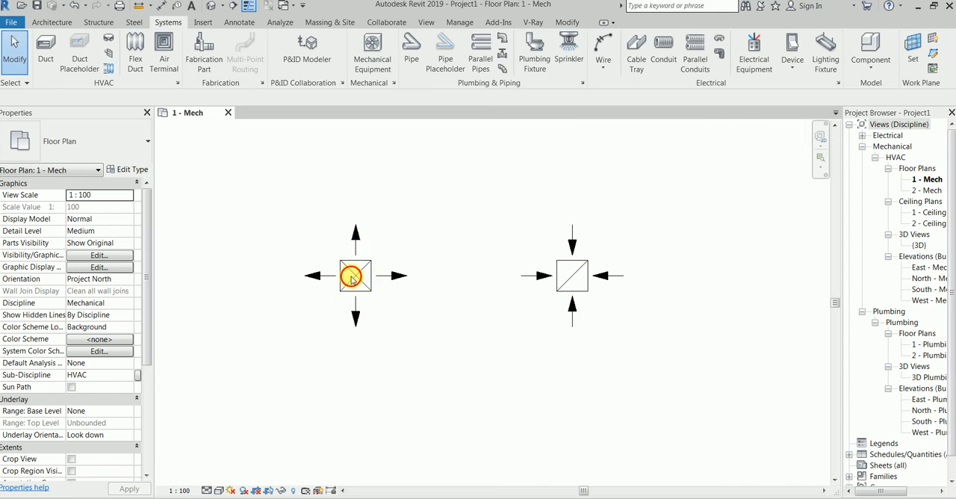
{"action": "left_click", "coordinate": [356, 275]}
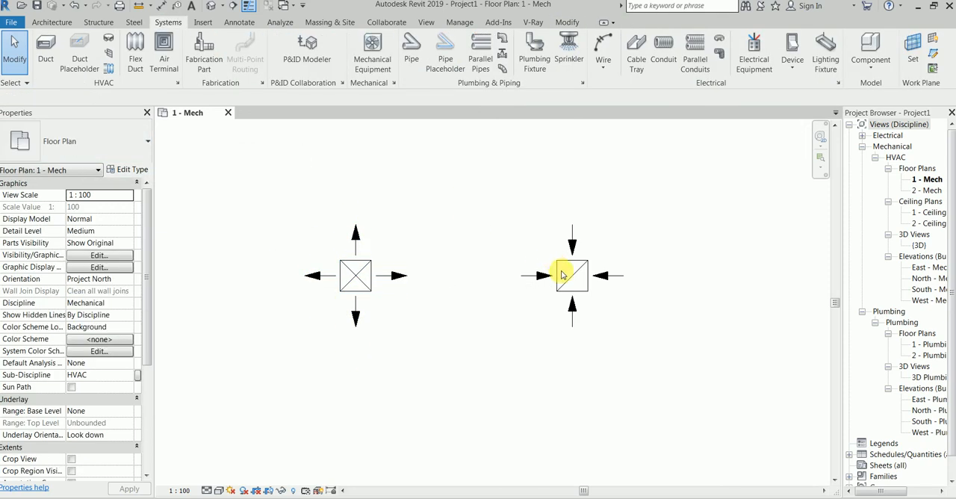
{"action": "left_click", "coordinate": [572, 275]}
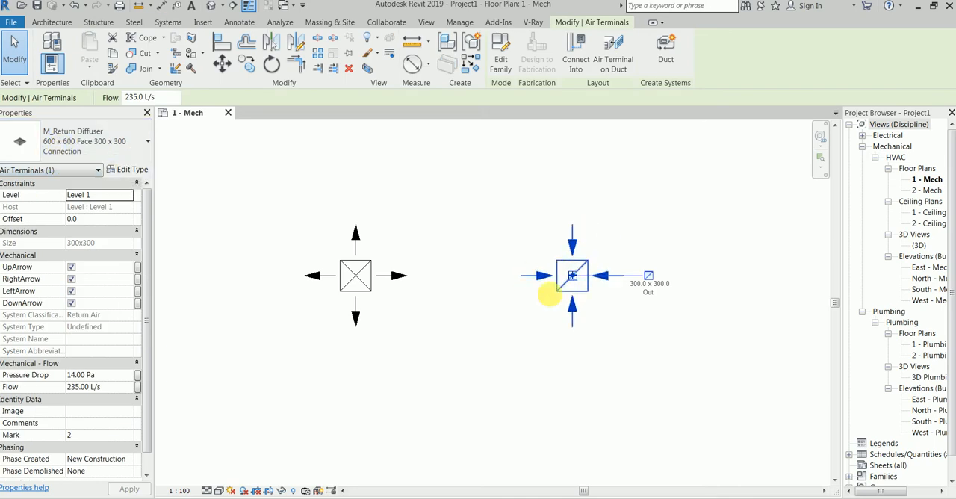
{"action": "left_click", "coordinate": [298, 262]}
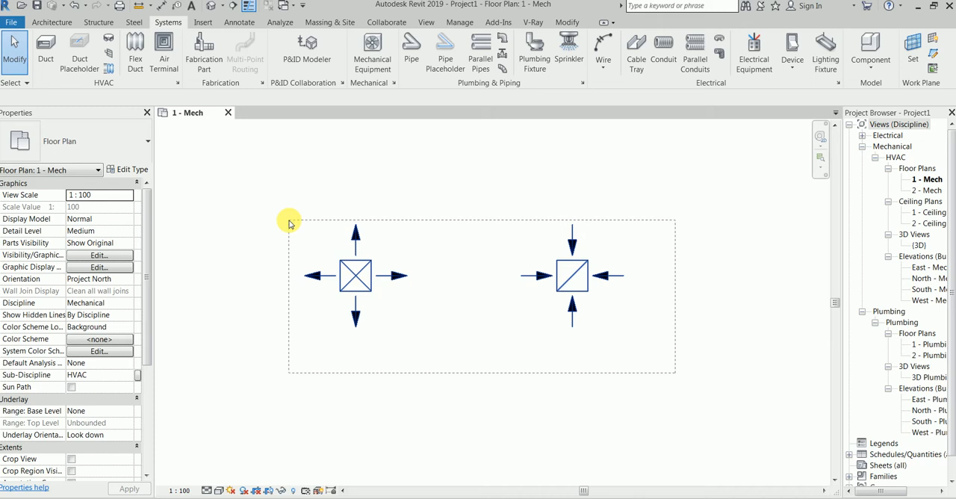
{"action": "double_click", "coordinate": [920, 246]}
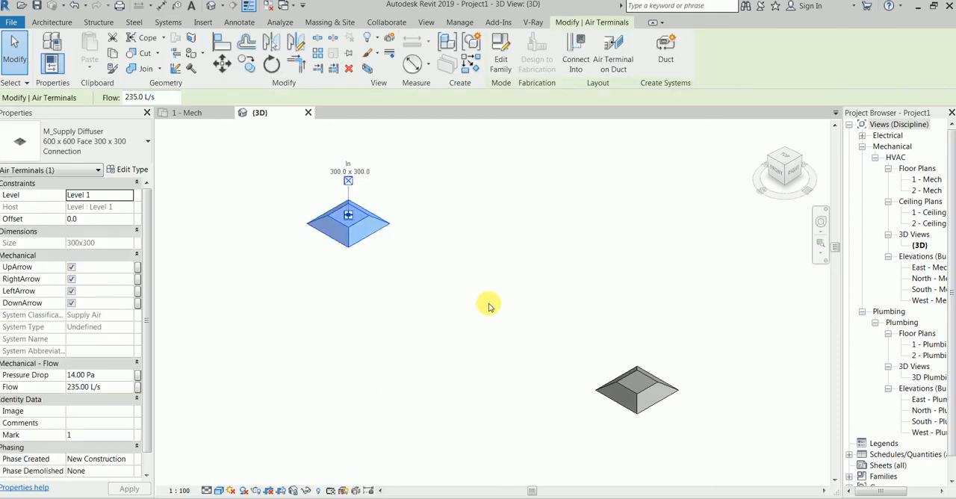
- Select the return diffuser in the 3D view to check its 235 L/s flow and 300 x 300 outlet
{"action": "left_click", "coordinate": [636, 388]}
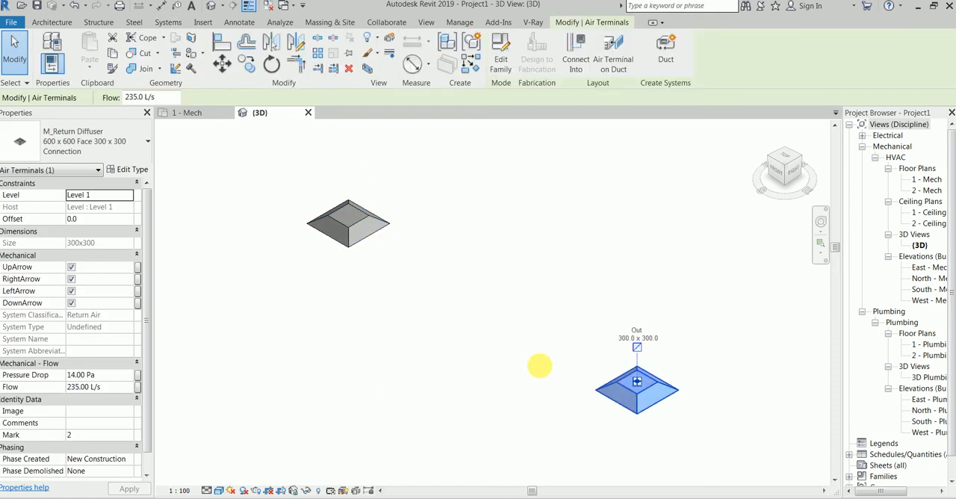
{"action": "mouse_move", "coordinate": [494, 356]}
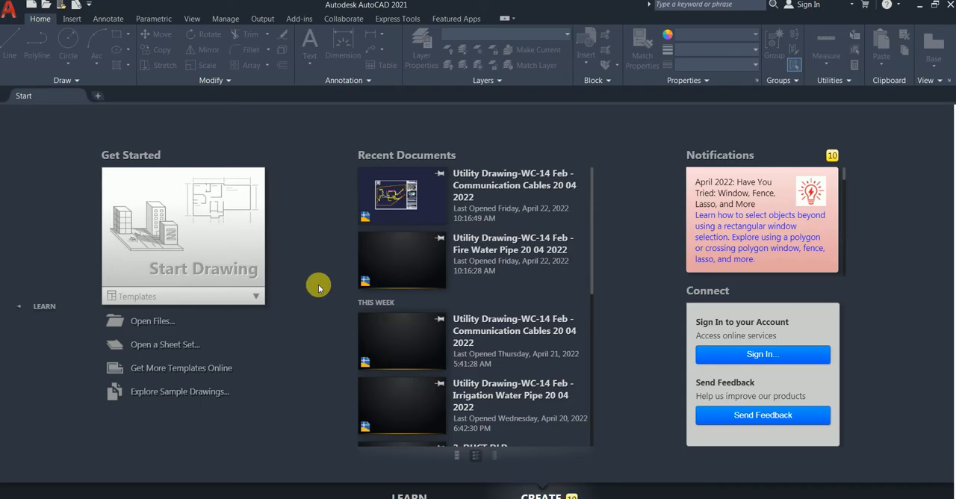
{"action": "mouse_move", "coordinate": [288, 248]}
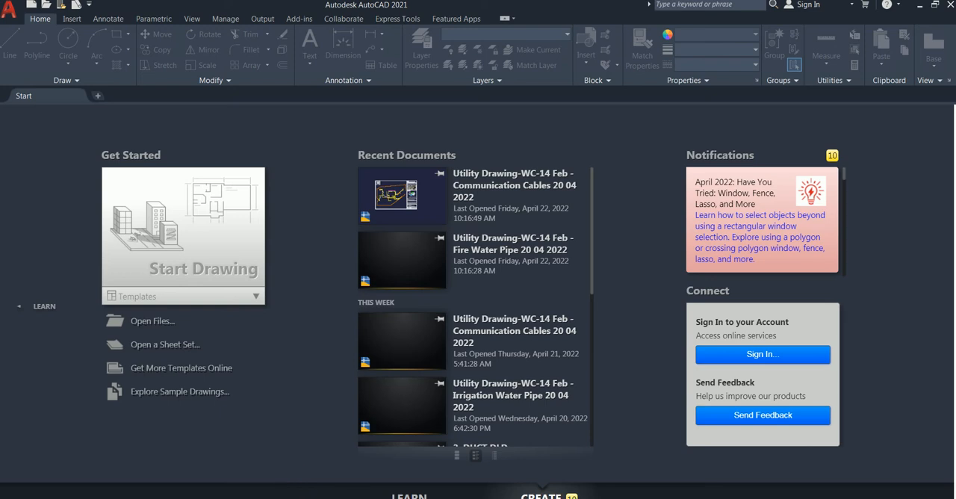
{"action": "mouse_move", "coordinate": [323, 478]}
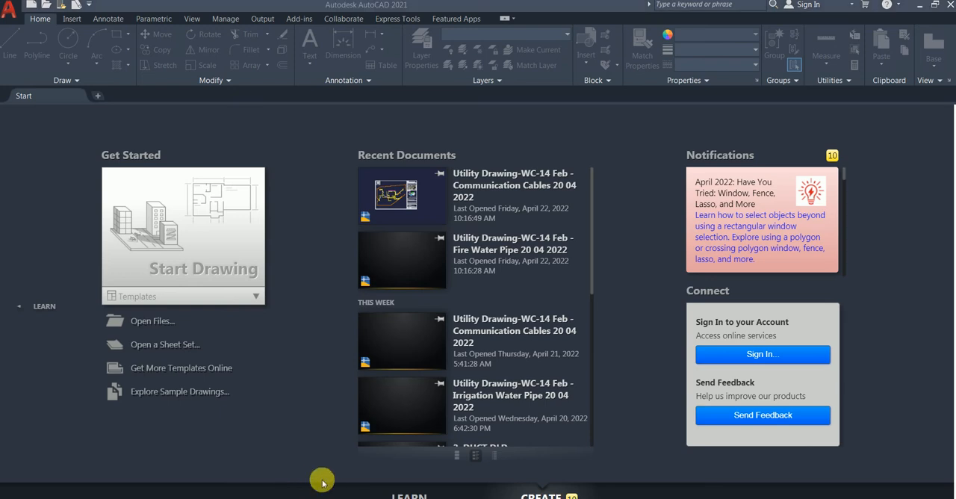
{"action": "mouse_move", "coordinate": [305, 261]}
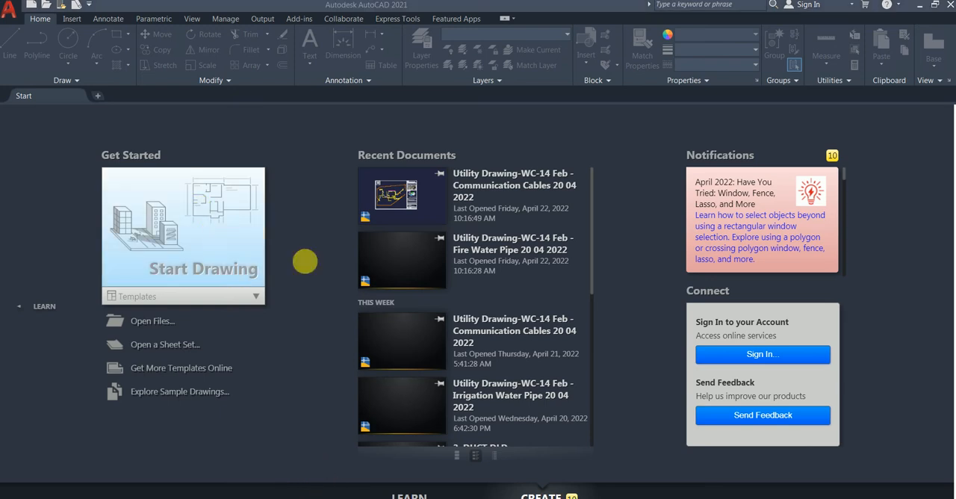
{"action": "mouse_move", "coordinate": [331, 263]}
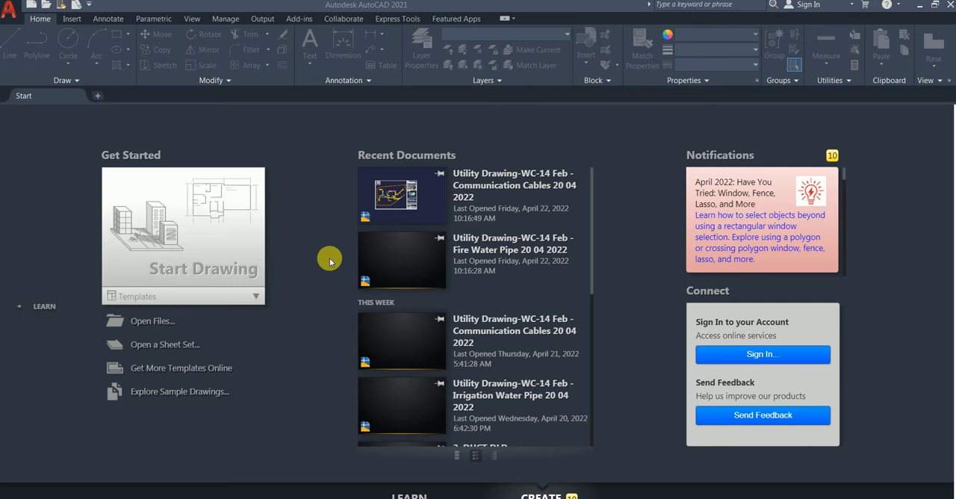
- List the available drawing templates under Start Drawing on the Start tab
{"action": "left_click", "coordinate": [254, 296]}
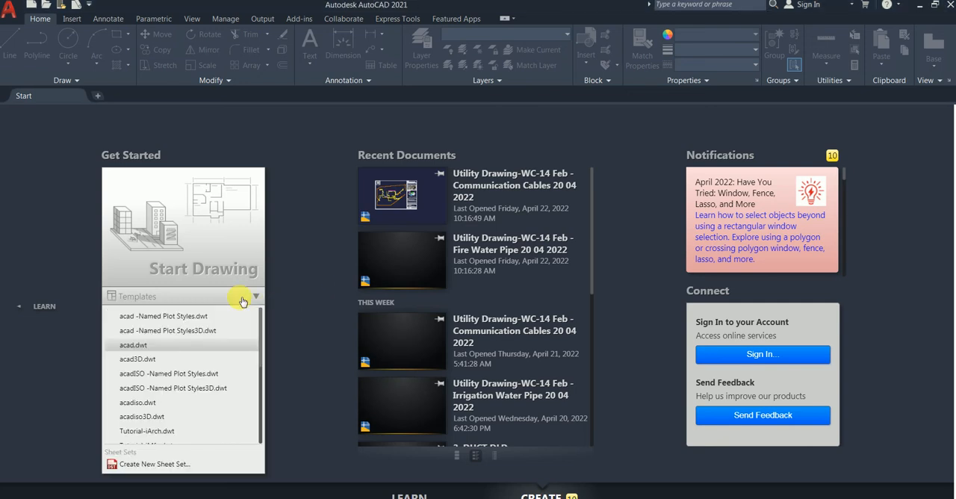
{"action": "mouse_move", "coordinate": [200, 346]}
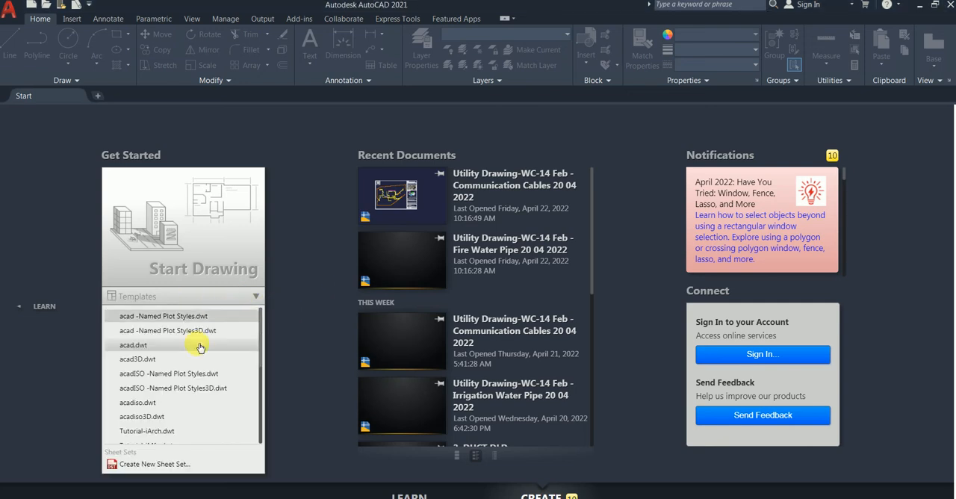
- Start Drawing1 from acad.dwt and confirm Drawing Units as decimal, 0.00 precision, millimeters
{"action": "left_click", "coordinate": [133, 344]}
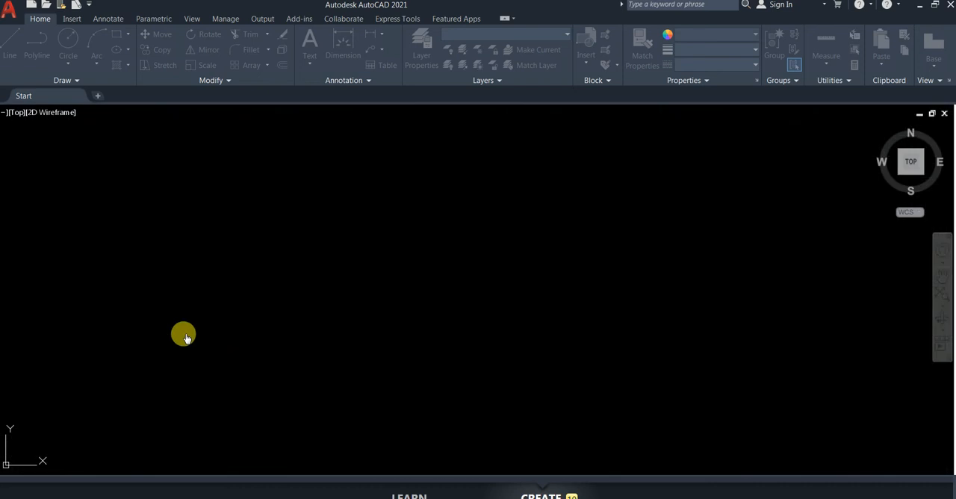
{"action": "left_click", "coordinate": [98, 95]}
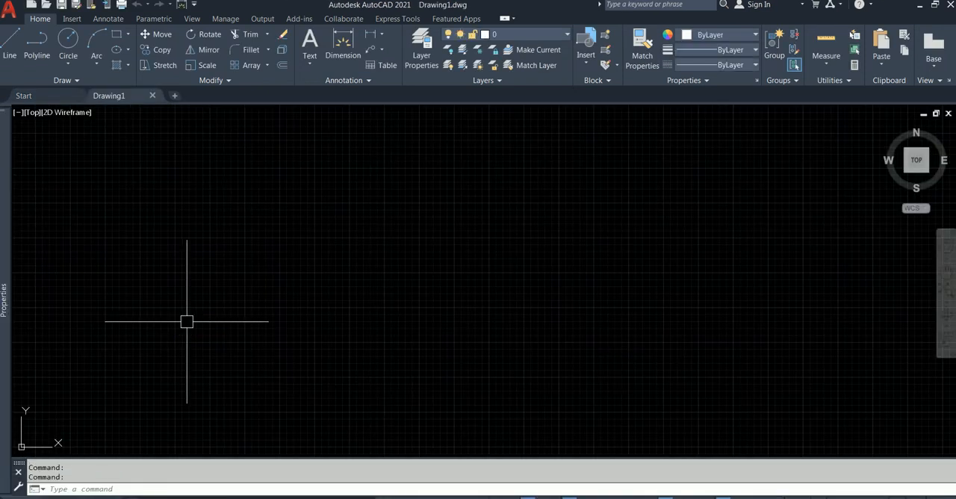
{"action": "mouse_move", "coordinate": [260, 271]}
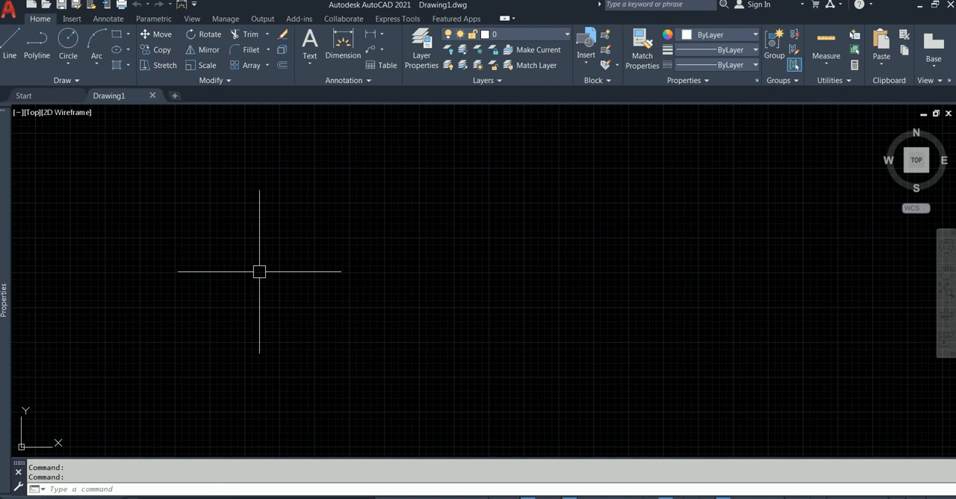
{"action": "type", "text": "un"}
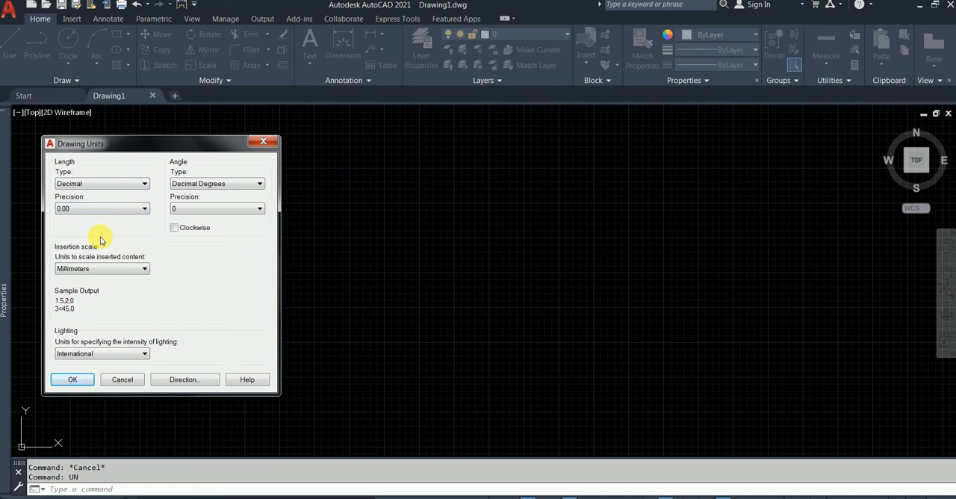
{"action": "left_click", "coordinate": [71, 380]}
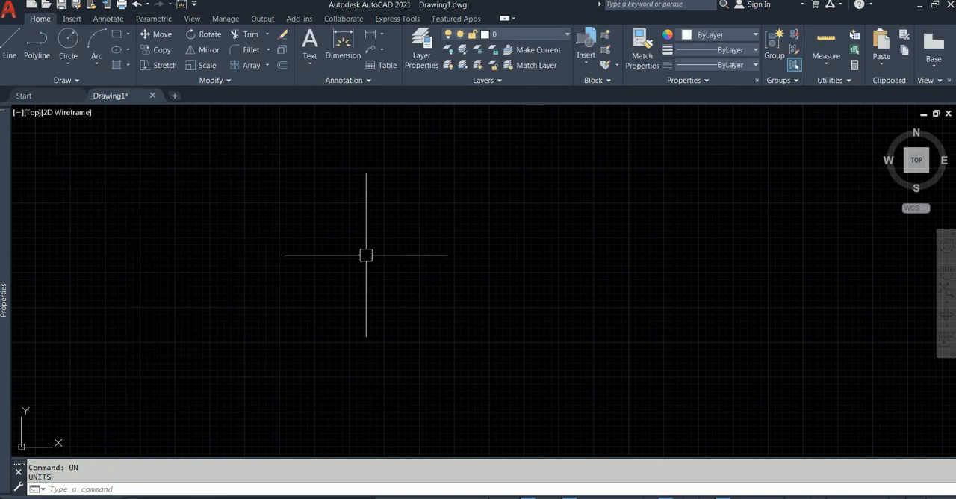
{"action": "mouse_move", "coordinate": [398, 82]}
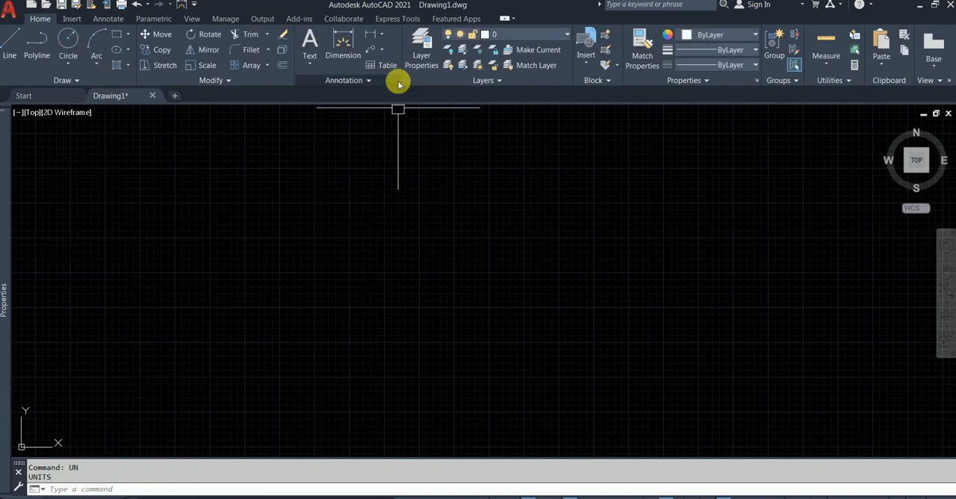
{"action": "mouse_move", "coordinate": [422, 37]}
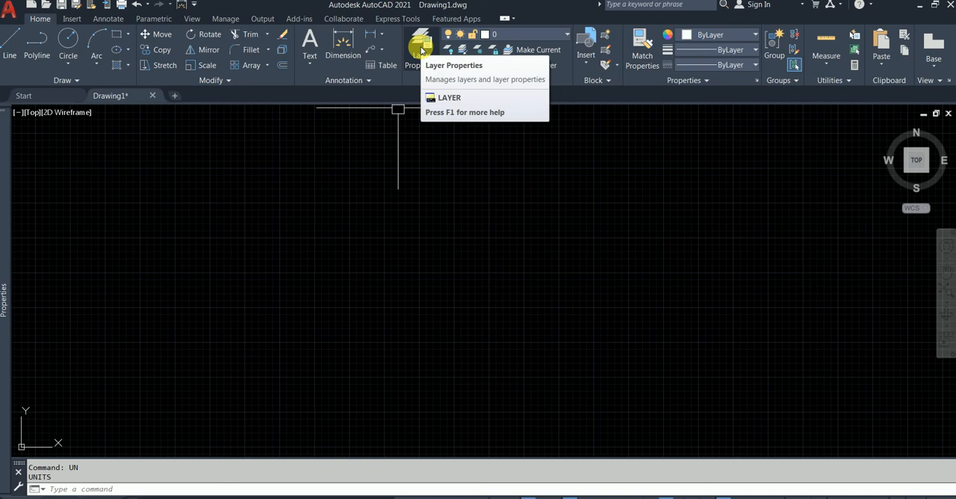
{"action": "mouse_move", "coordinate": [433, 71]}
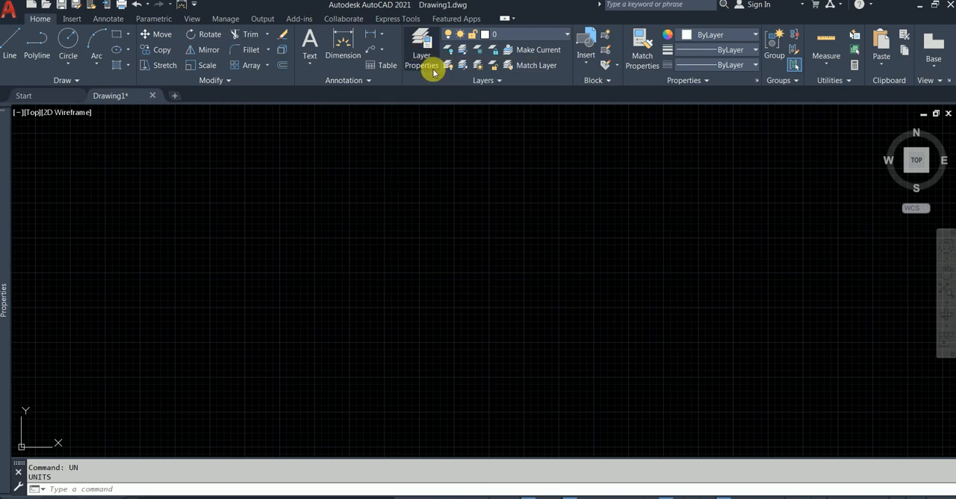
- Add two layers named Supply Air Terminal - Diffuser and Return Air Terminal - Diffuser
{"action": "left_click", "coordinate": [421, 50]}
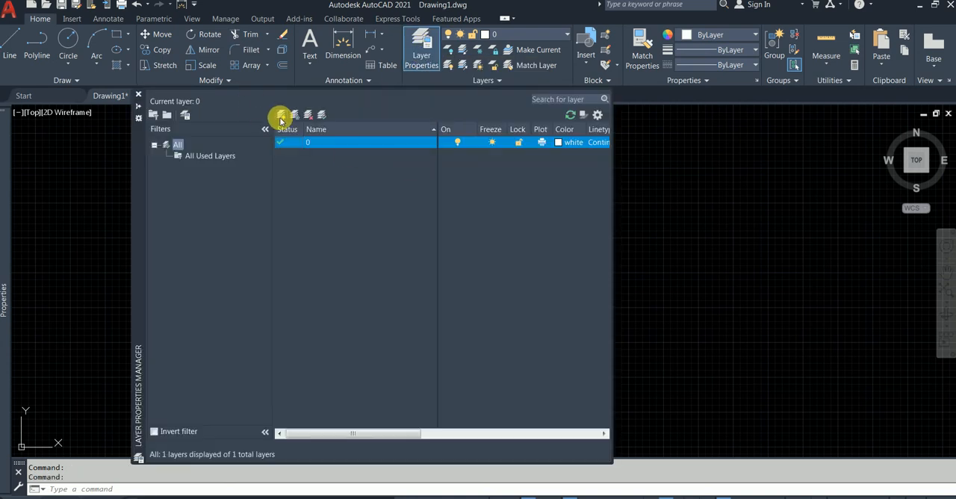
{"action": "left_click", "coordinate": [281, 114]}
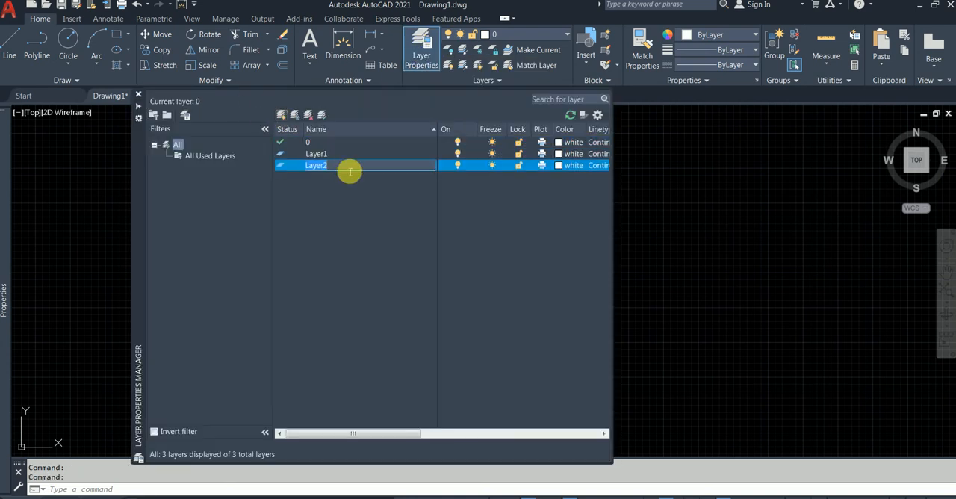
{"action": "left_click", "coordinate": [314, 153]}
{"action": "type", "text": "S"}
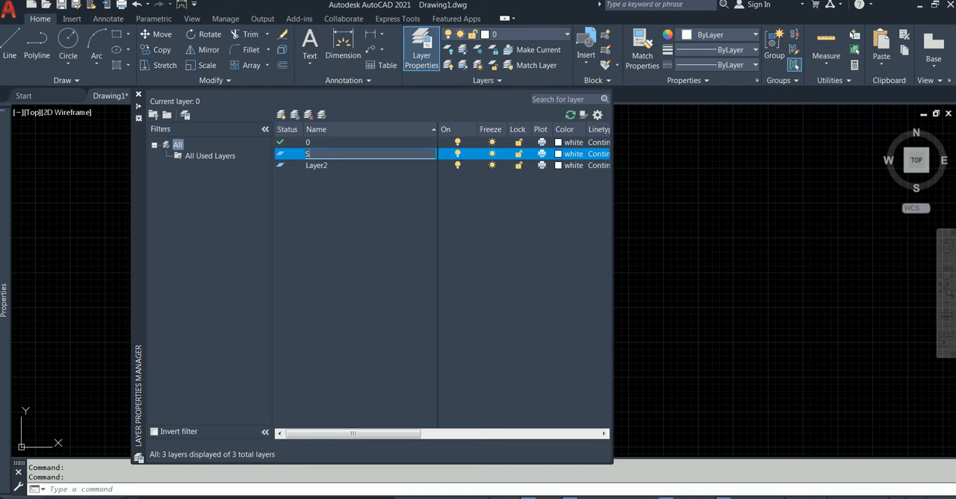
{"action": "type", "text": "upply Air T"}
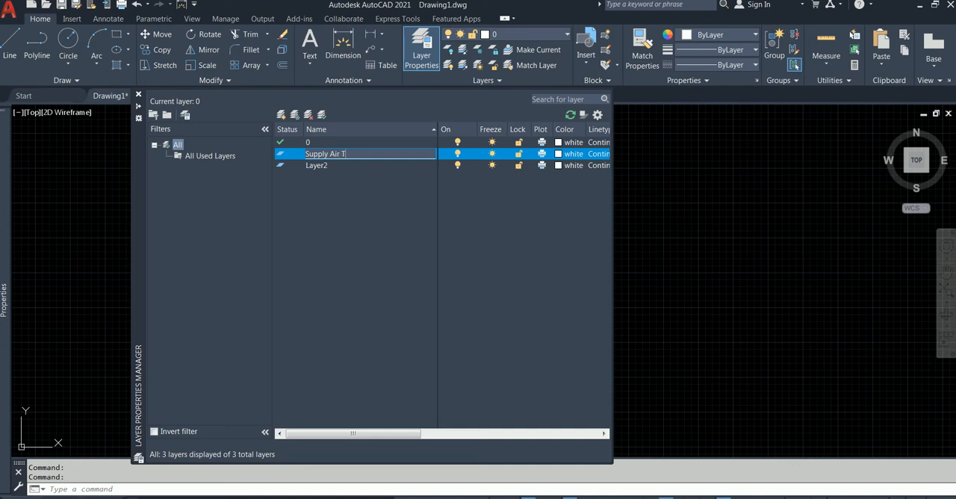
{"action": "type", "text": "erminal -"}
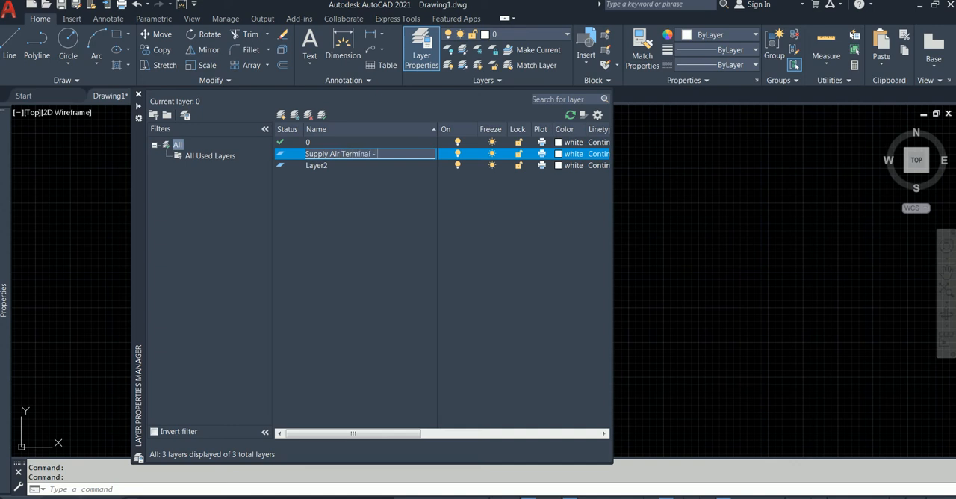
{"action": "type", "text": "Diffuser"}
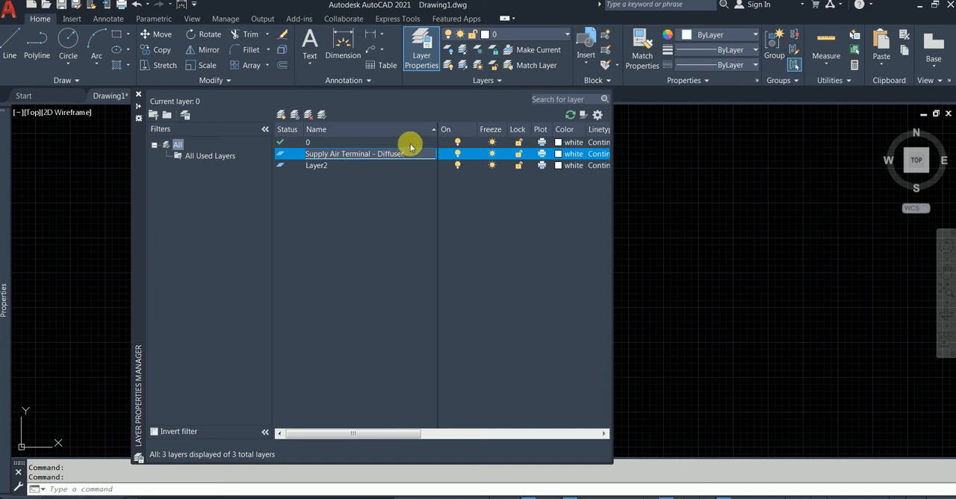
{"action": "left_click", "coordinate": [316, 166]}
{"action": "type", "text": "Return Air Terminal - Diffuser"}
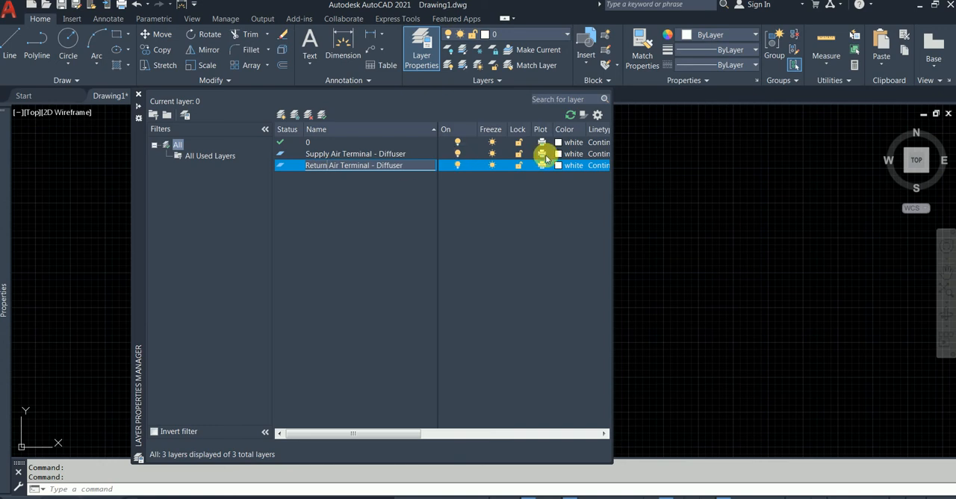
- Make the supply diffuser layer green and the return diffuser layer magenta
{"action": "left_click", "coordinate": [573, 154]}
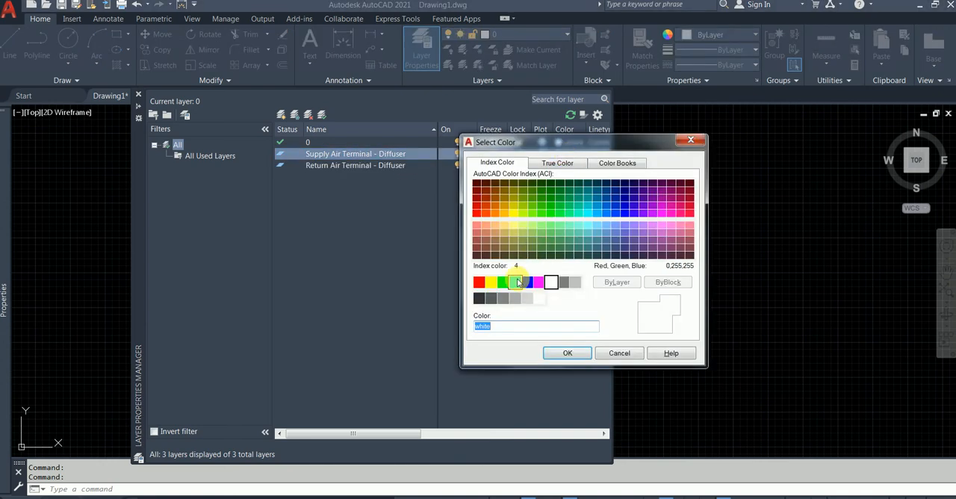
{"action": "left_click", "coordinate": [568, 353]}
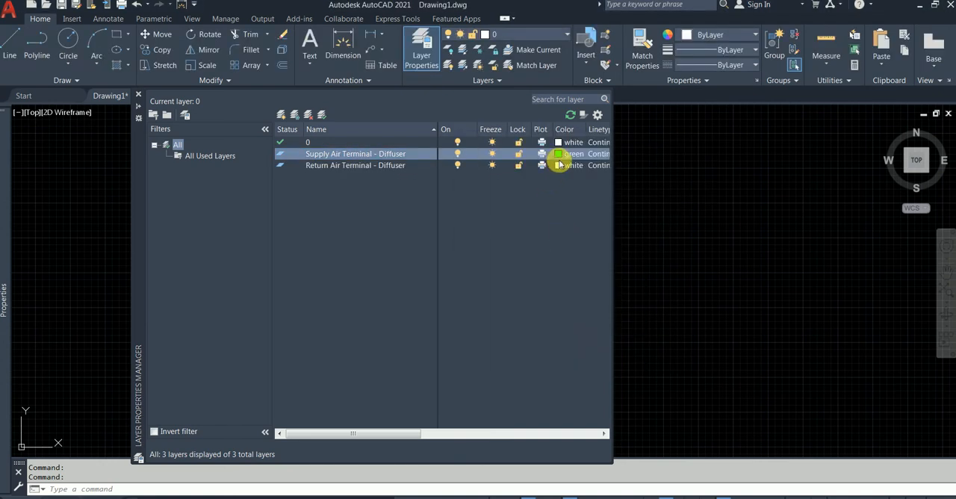
{"action": "left_click", "coordinate": [573, 166]}
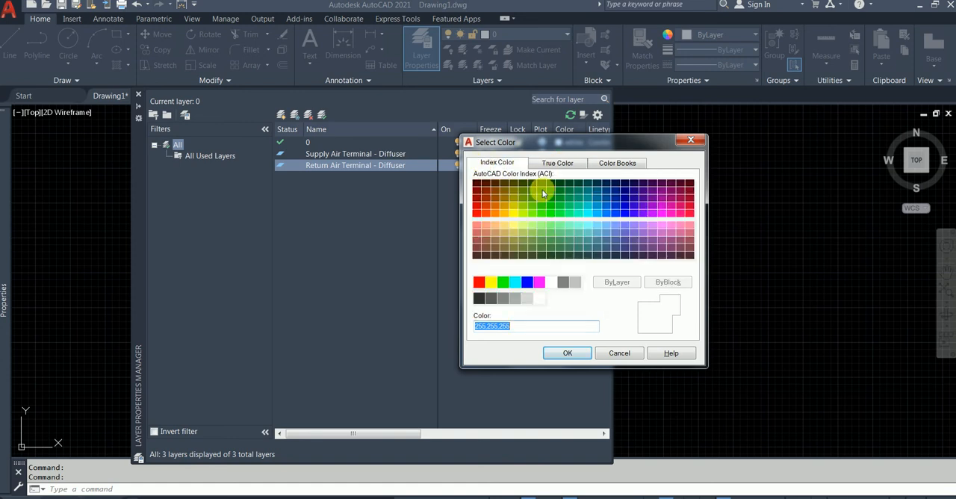
{"action": "left_click", "coordinate": [476, 212]}
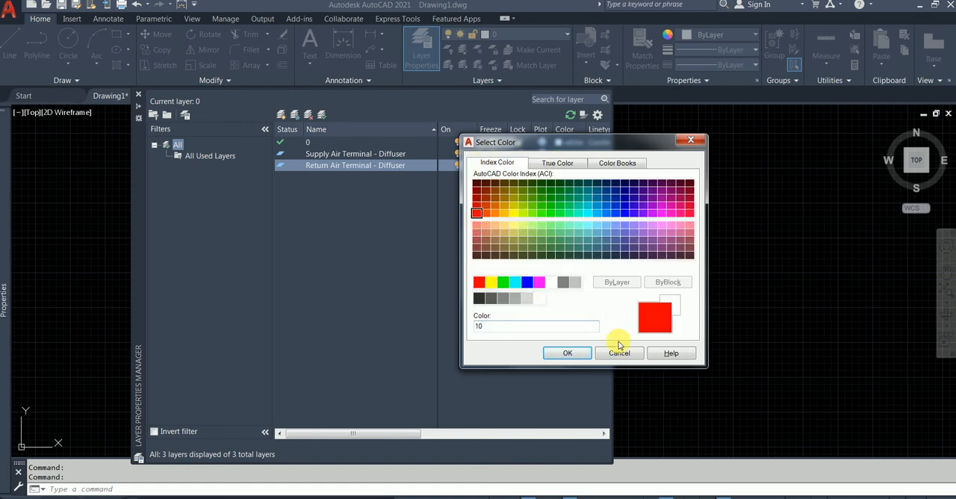
{"action": "left_click", "coordinate": [539, 281]}
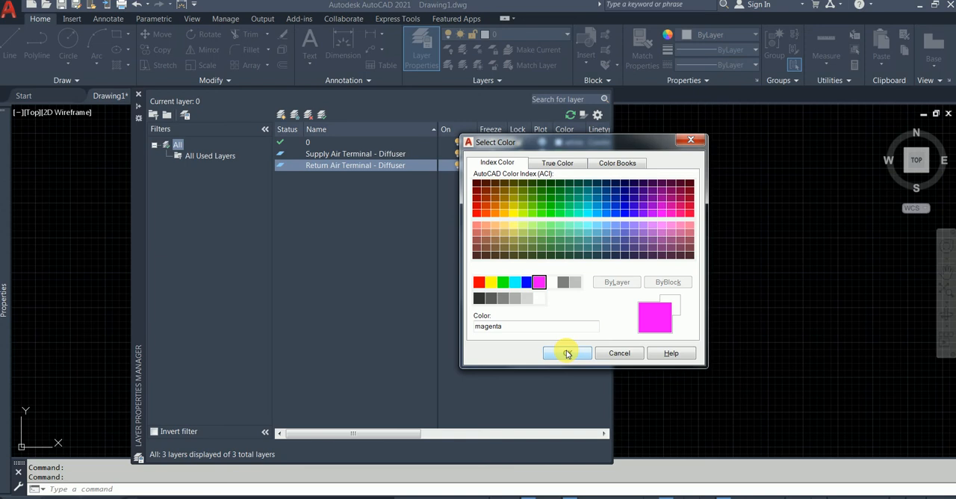
{"action": "left_click", "coordinate": [566, 353]}
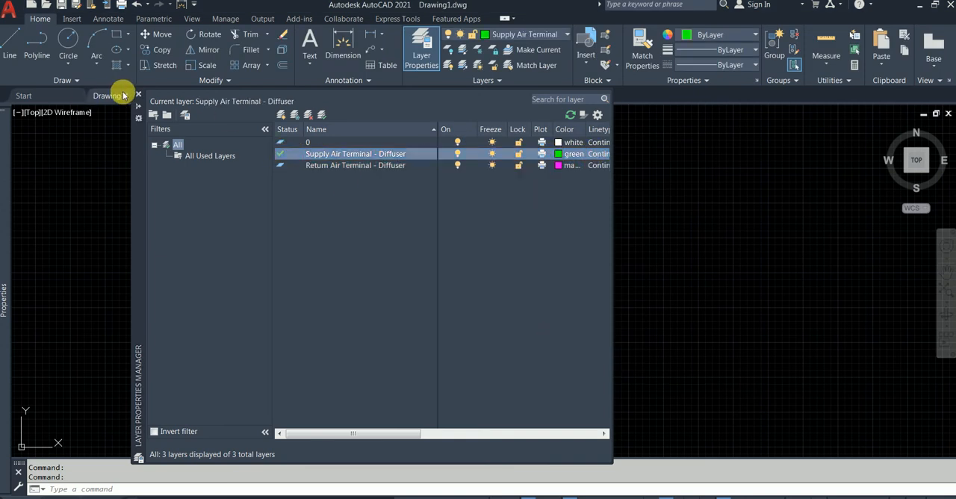
- Draw a 300 x 300 rectangle on the supply layer using RECTANG with the Dimensions option
{"action": "left_click", "coordinate": [137, 93]}
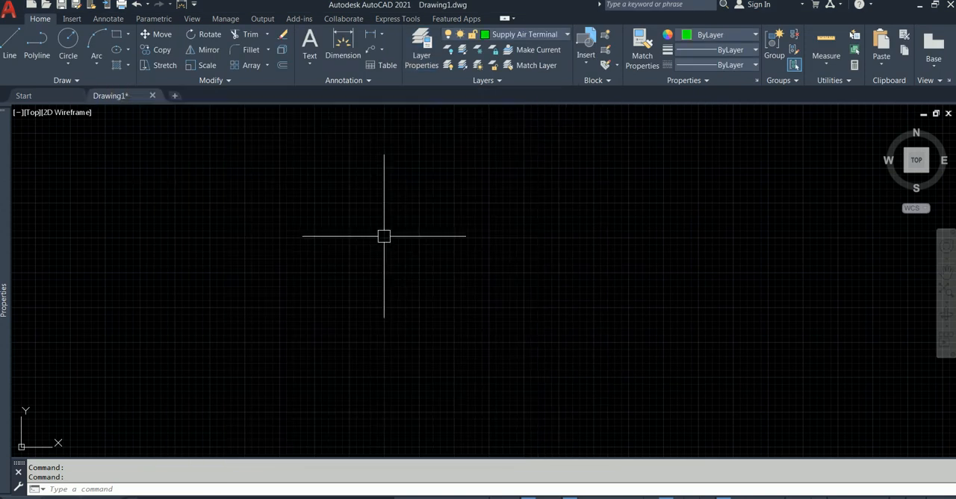
{"action": "mouse_move", "coordinate": [359, 234]}
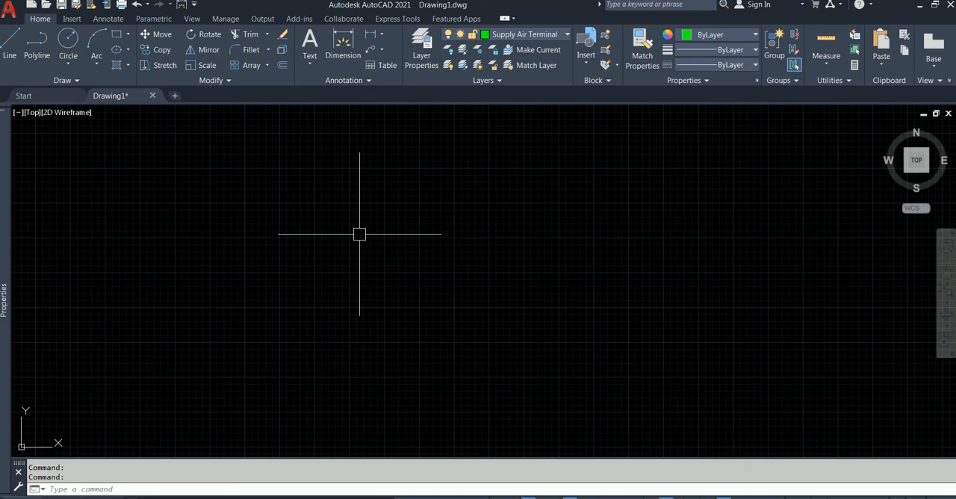
{"action": "mouse_move", "coordinate": [353, 230]}
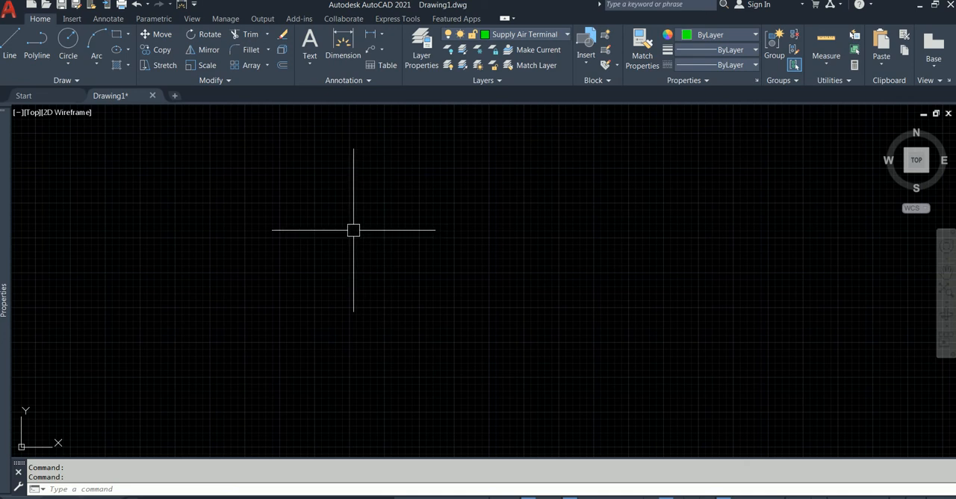
{"action": "type", "text": "re"}
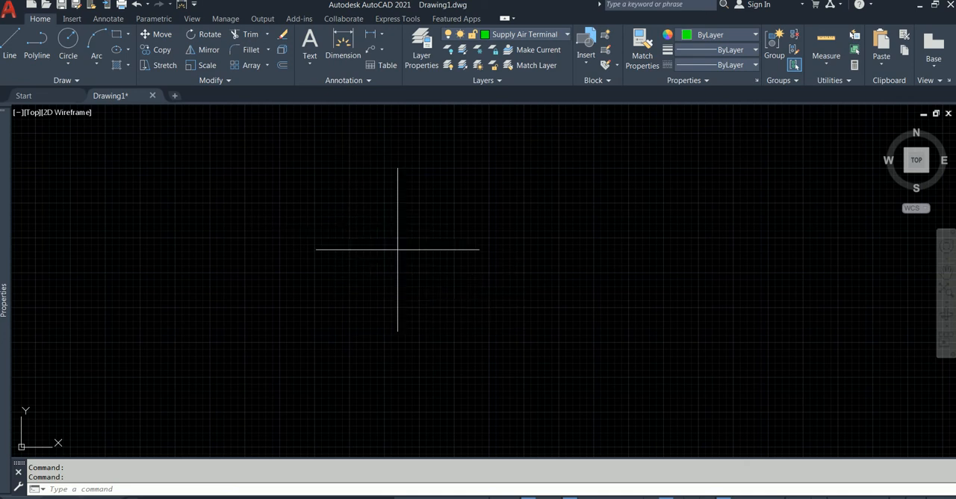
{"action": "left_click", "coordinate": [312, 312]}
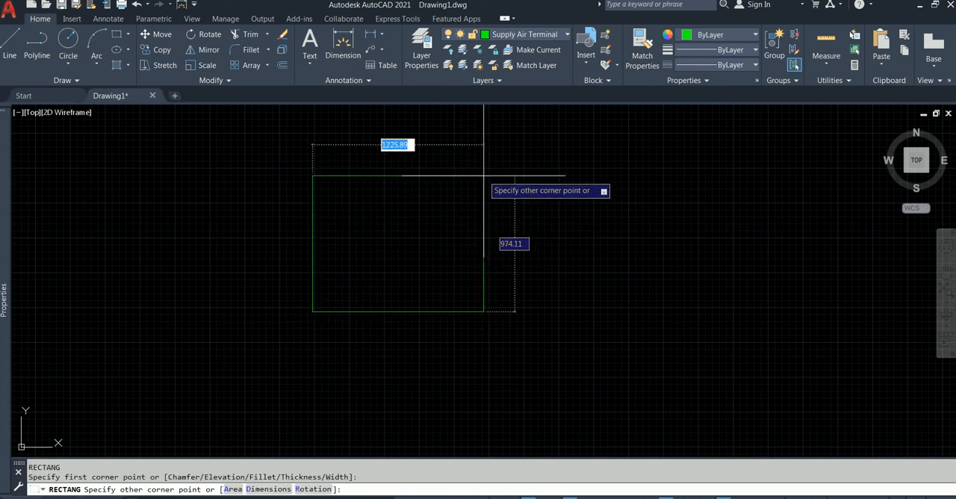
{"action": "type", "text": "din"}
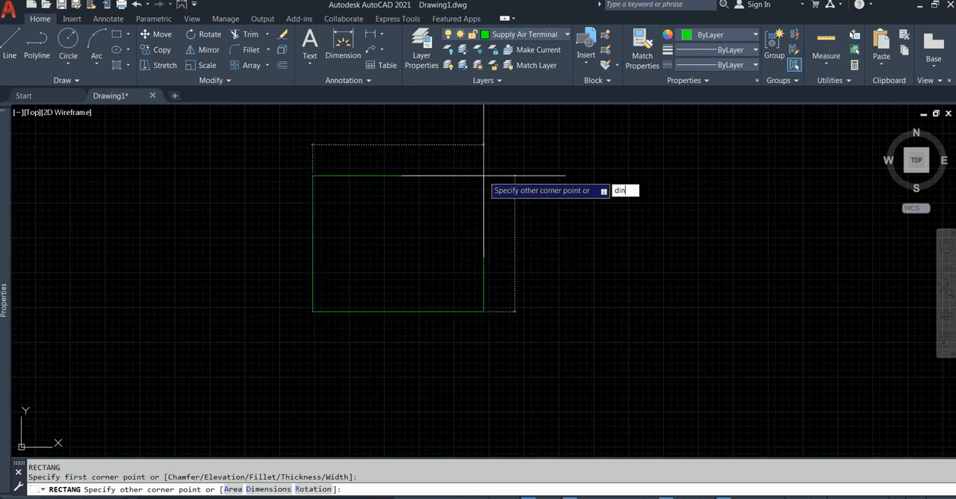
{"action": "key", "text": "Backspace"}
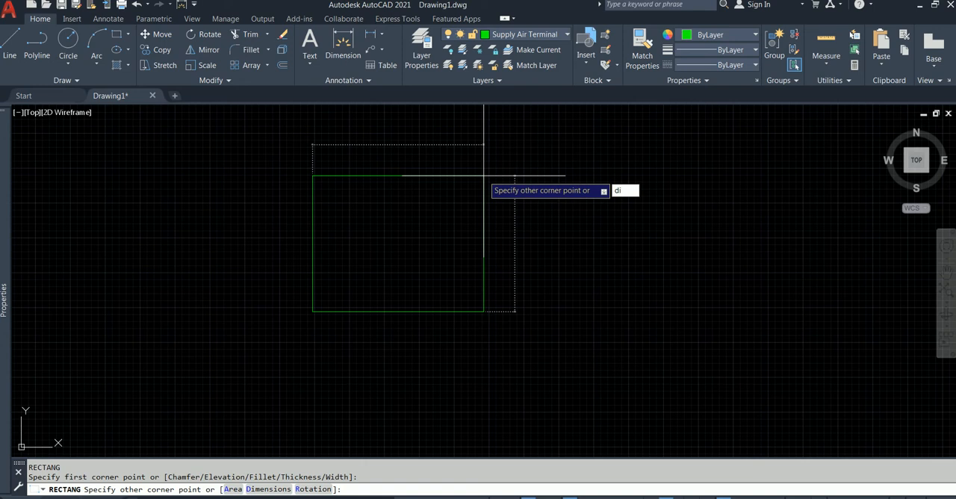
{"action": "type", "text": "dim"}
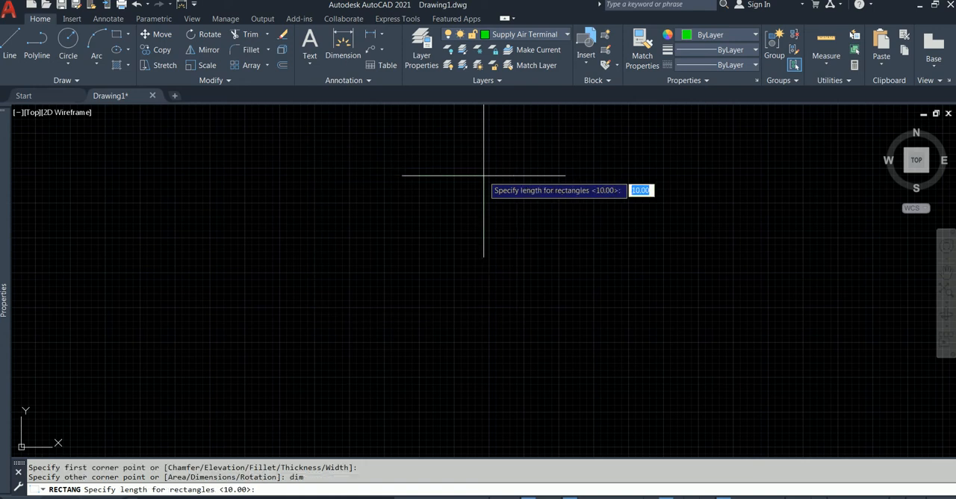
{"action": "type", "text": "300"}
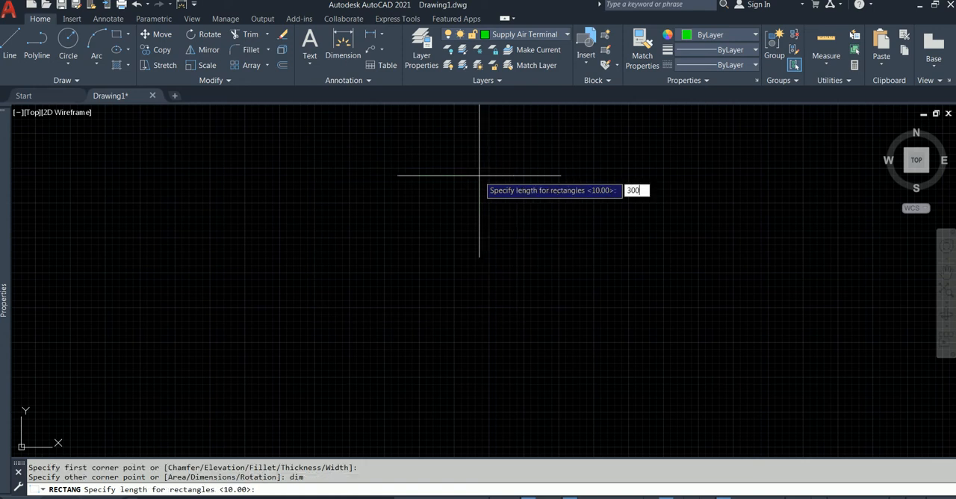
{"action": "key", "text": "Return"}
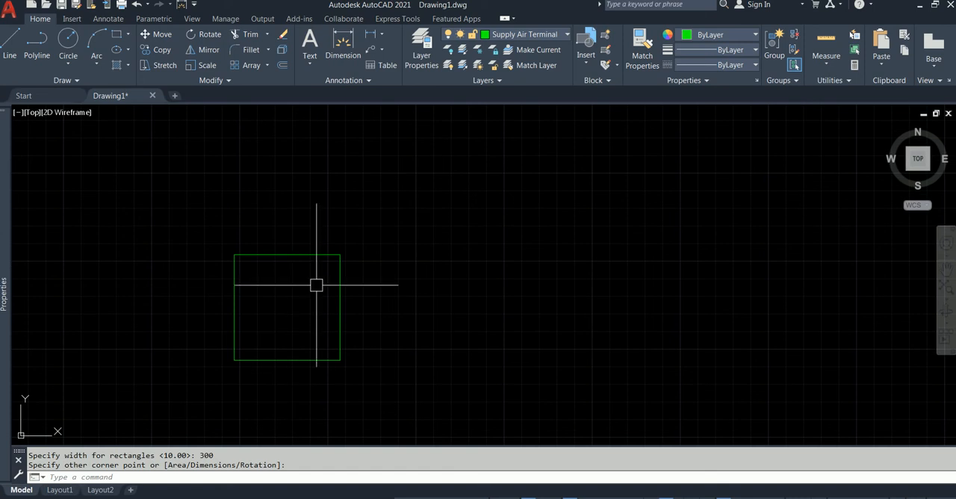
{"action": "mouse_move", "coordinate": [246, 307]}
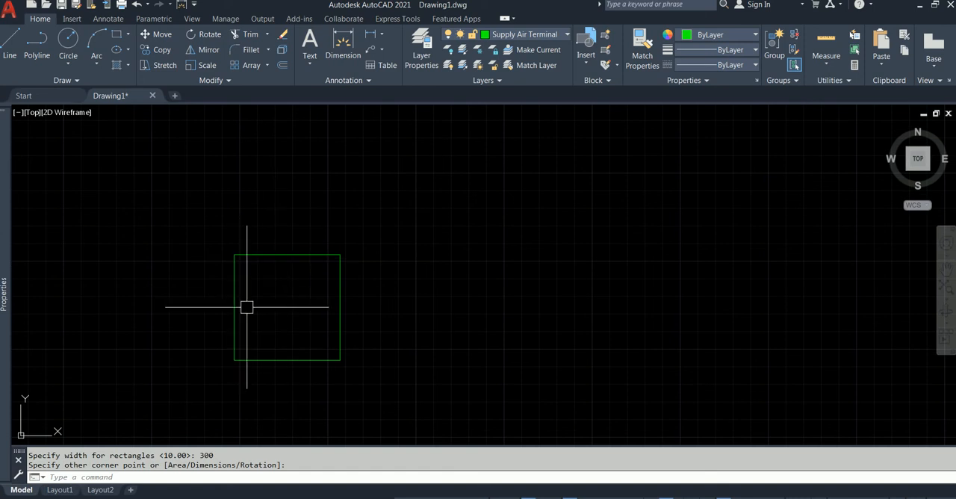
{"action": "mouse_move", "coordinate": [370, 439]}
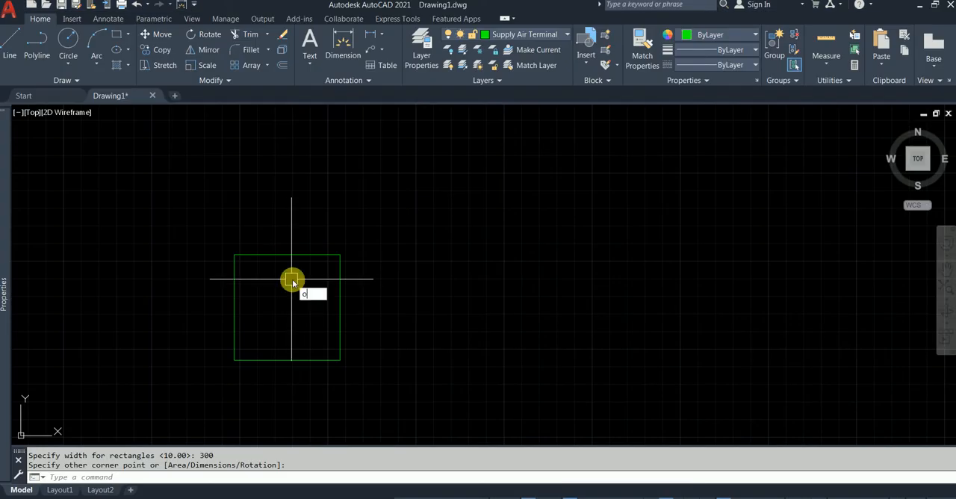
- Offset the square 50 inward to create the nested squares of the diffuser outline
{"action": "type", "text": "o"}
{"action": "type", "text": "5"}
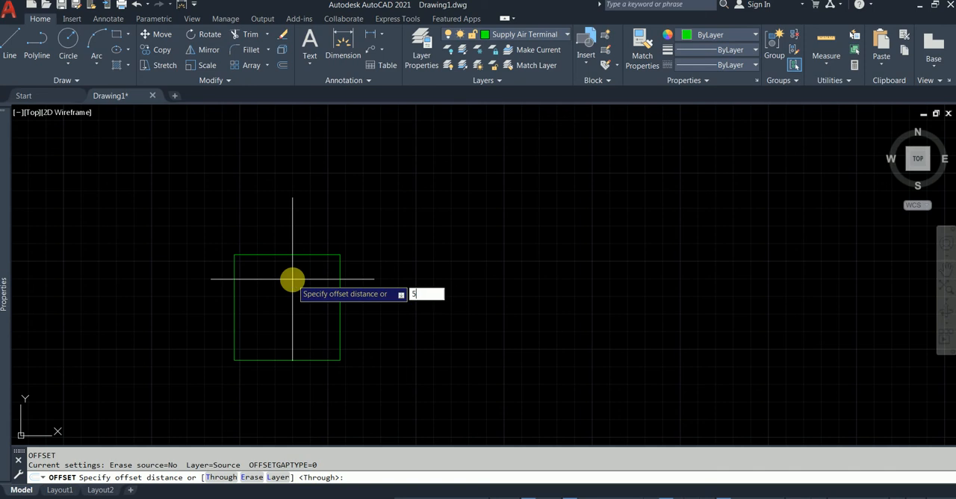
{"action": "key", "text": "Return"}
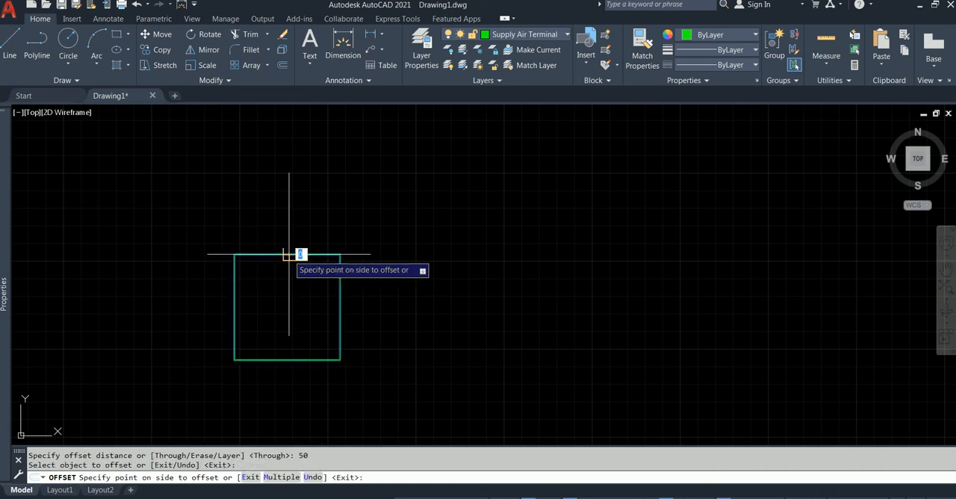
{"action": "left_click", "coordinate": [287, 308]}
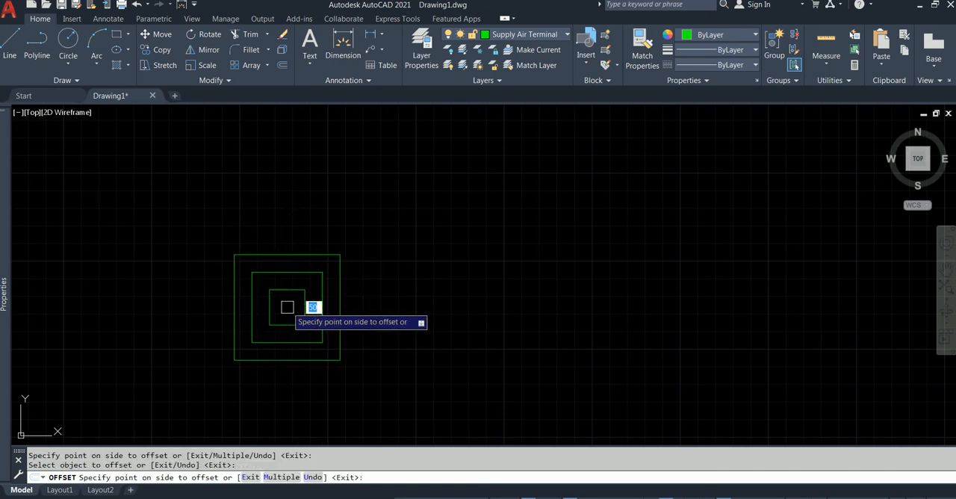
{"action": "key", "text": "Escape"}
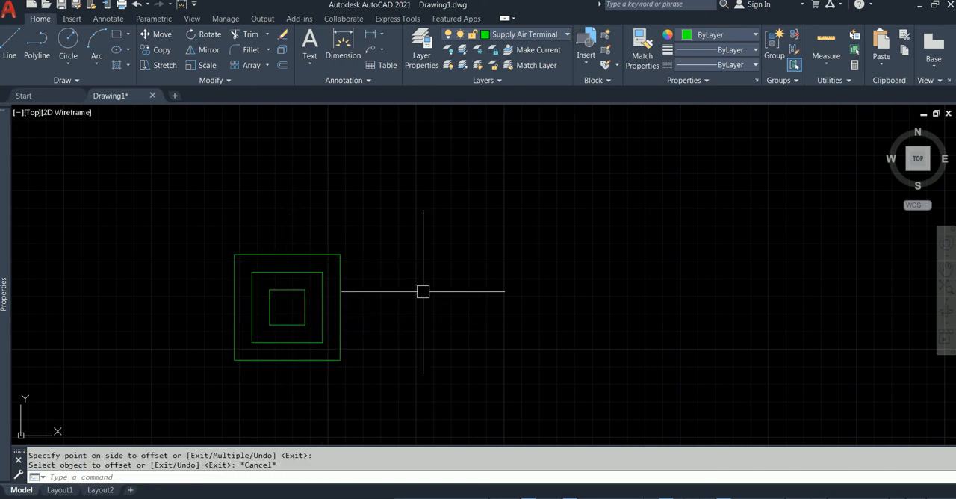
{"action": "mouse_move", "coordinate": [330, 311]}
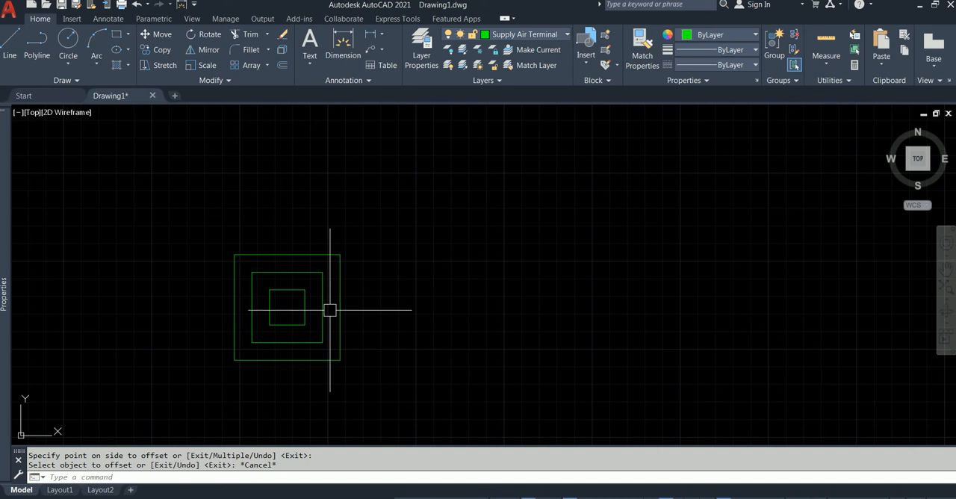
{"action": "mouse_move", "coordinate": [730, 312]}
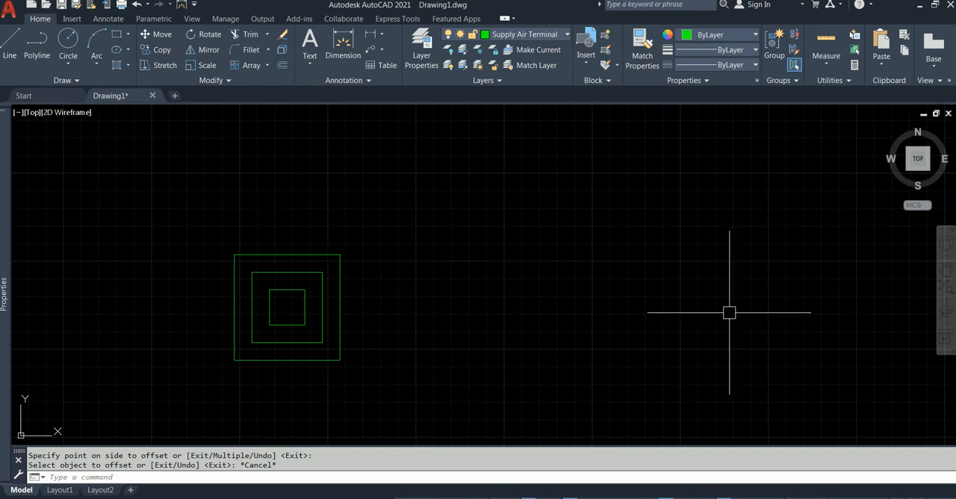
{"action": "mouse_move", "coordinate": [385, 379]}
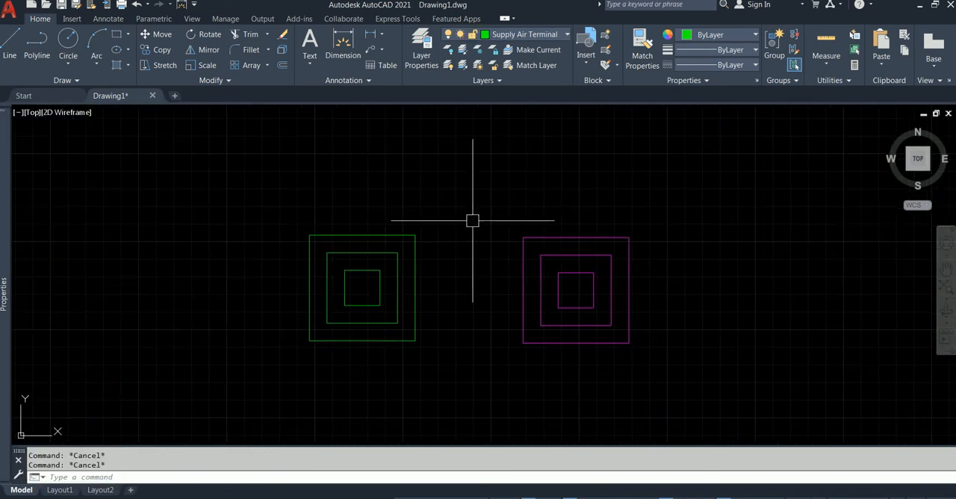
{"action": "mouse_move", "coordinate": [331, 248]}
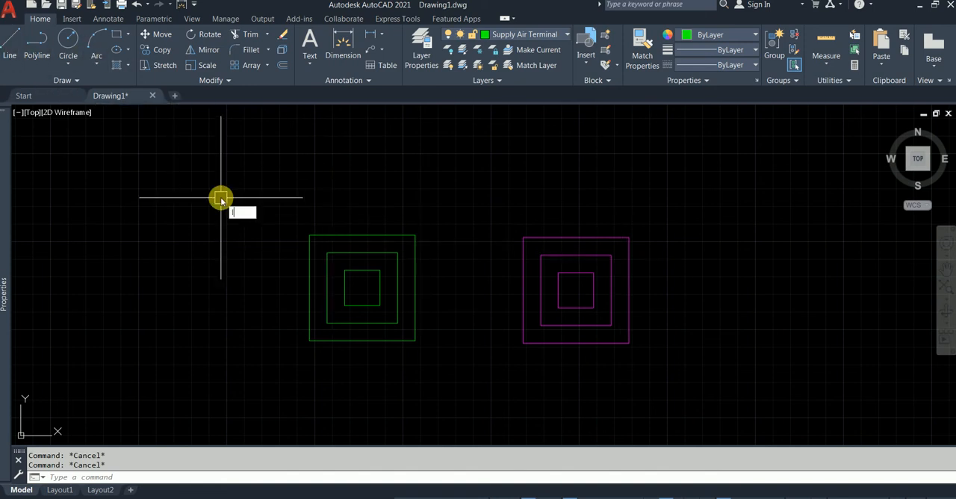
- Draw corner-to-corner diagonal lines across the green and magenta squares
{"action": "left_click", "coordinate": [221, 197]}
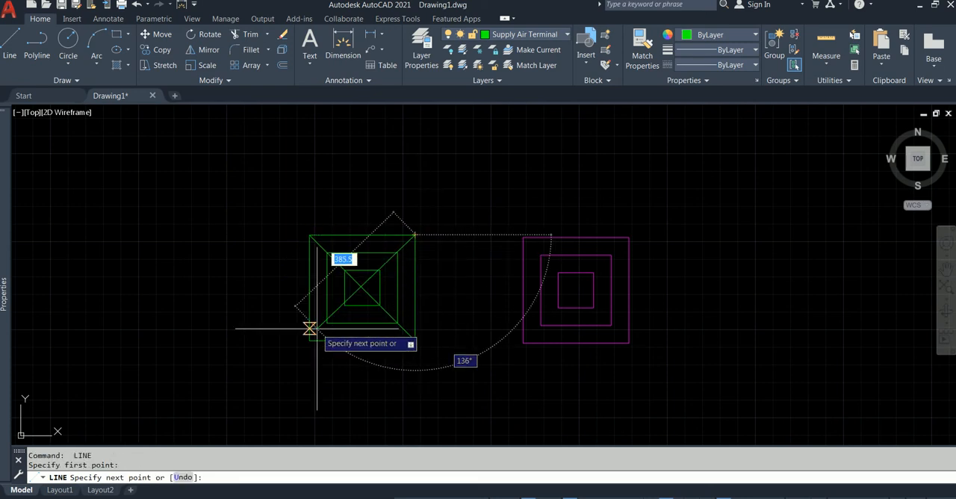
{"action": "key", "text": "Escape"}
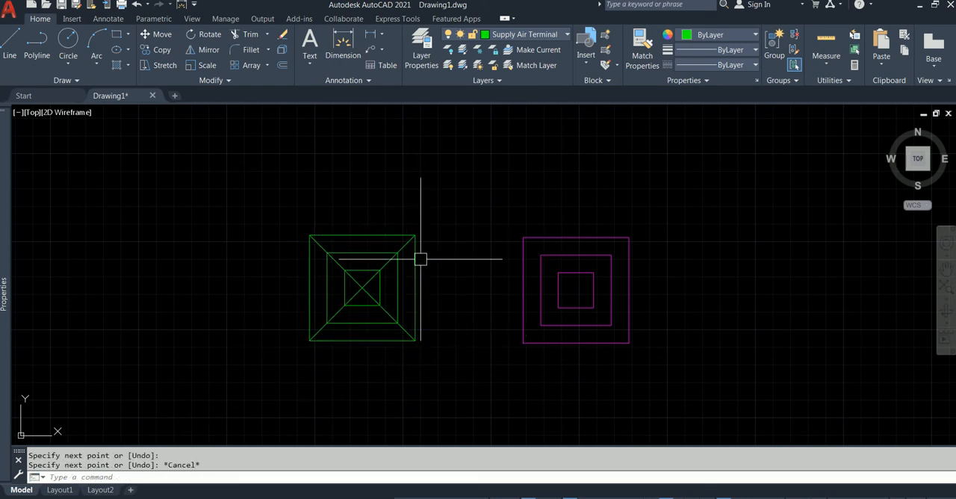
{"action": "mouse_move", "coordinate": [353, 300]}
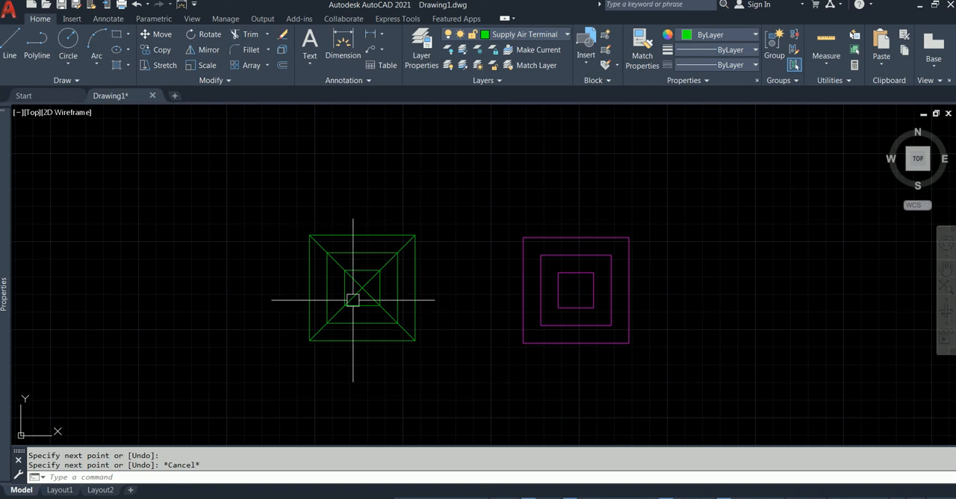
{"action": "mouse_move", "coordinate": [490, 278]}
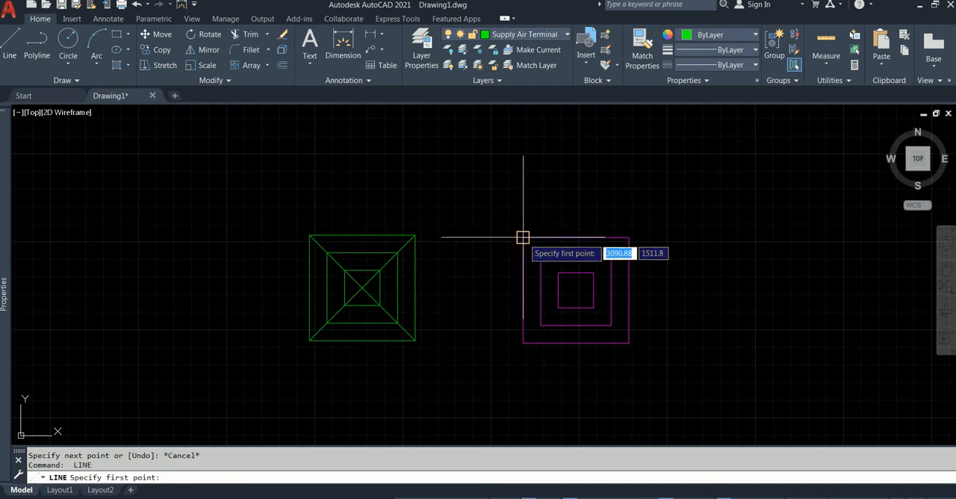
{"action": "left_click", "coordinate": [523, 238]}
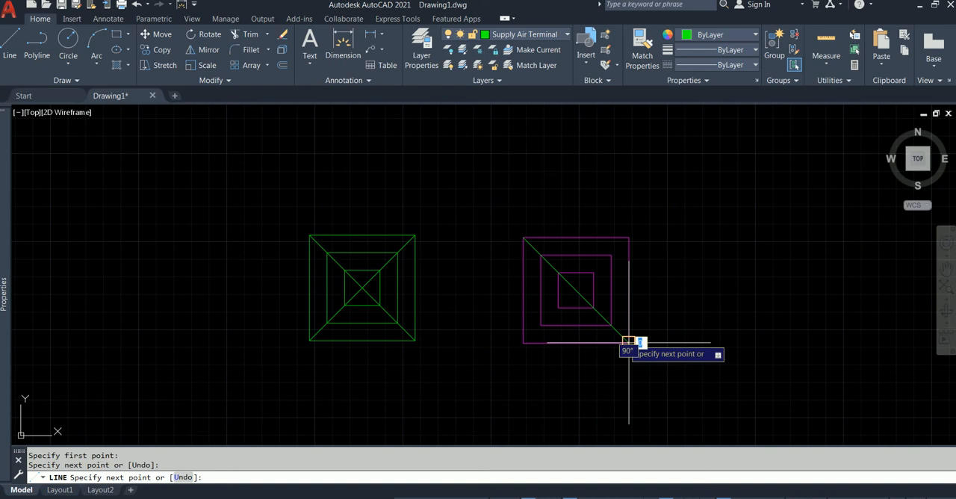
{"action": "key", "text": "Escape"}
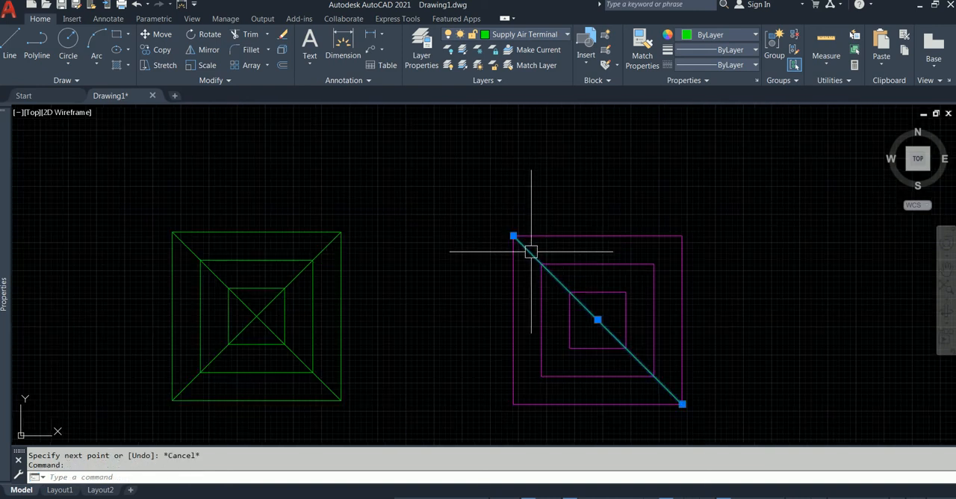
{"action": "key", "text": "Escape"}
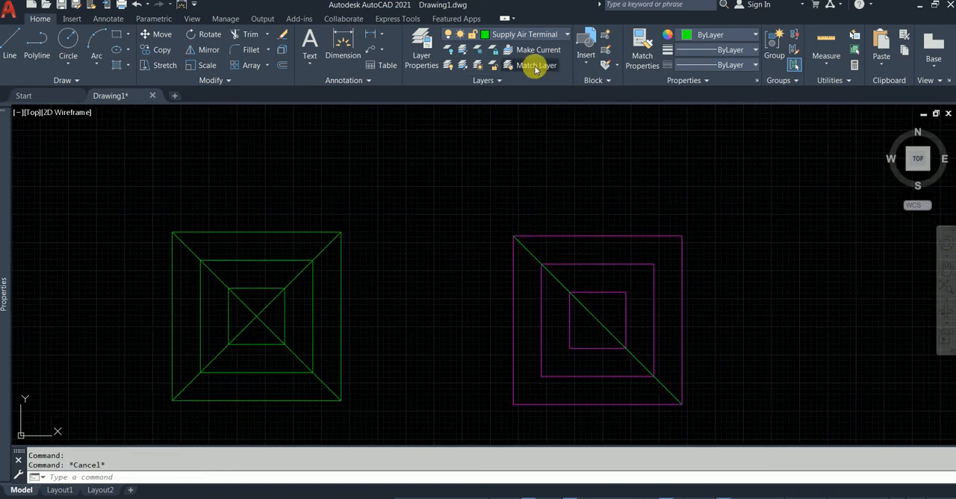
- Use Layer Match to move the new diagonal onto the Return Air Terminal - Diffuser layer
{"action": "left_click", "coordinate": [538, 66]}
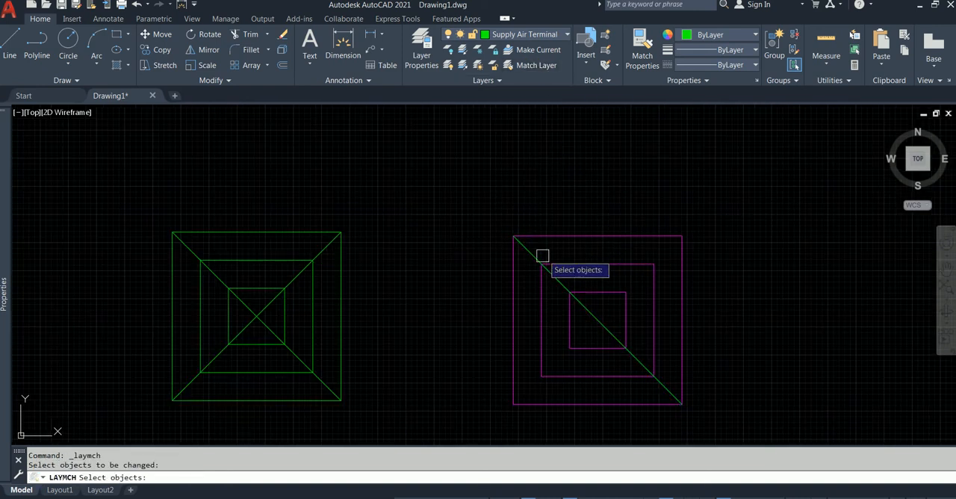
{"action": "left_click", "coordinate": [544, 256]}
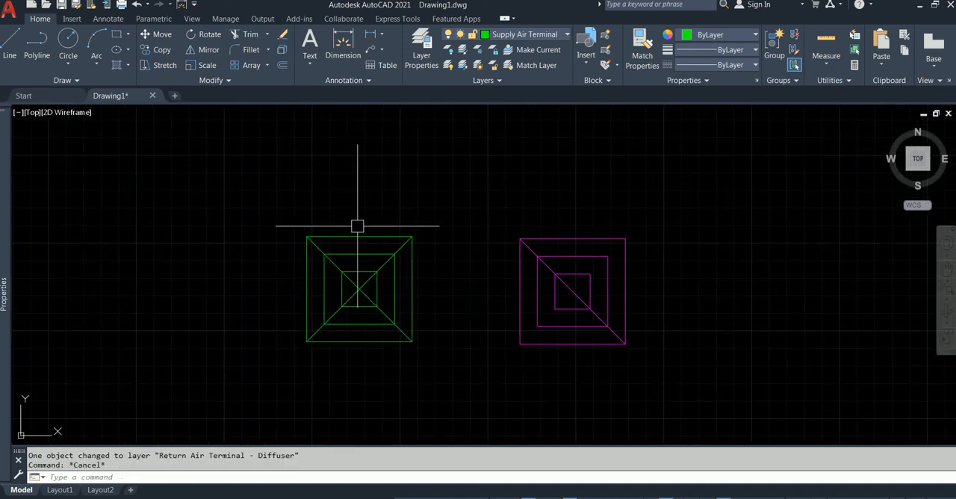
{"action": "mouse_move", "coordinate": [372, 227]}
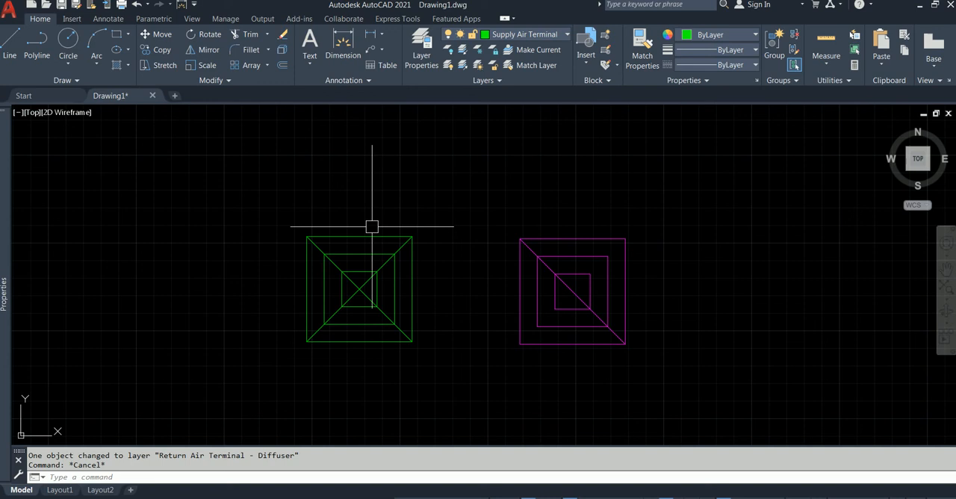
{"action": "mouse_move", "coordinate": [571, 261]}
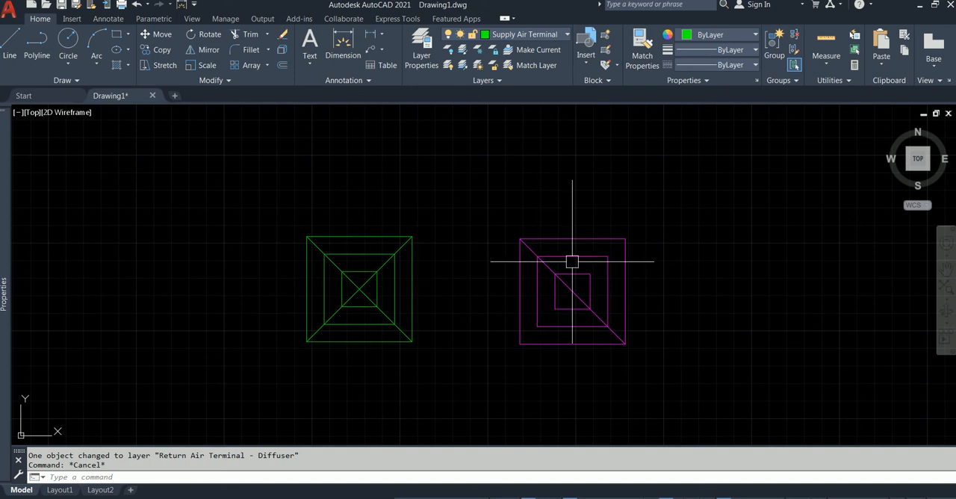
{"action": "mouse_move", "coordinate": [349, 183]}
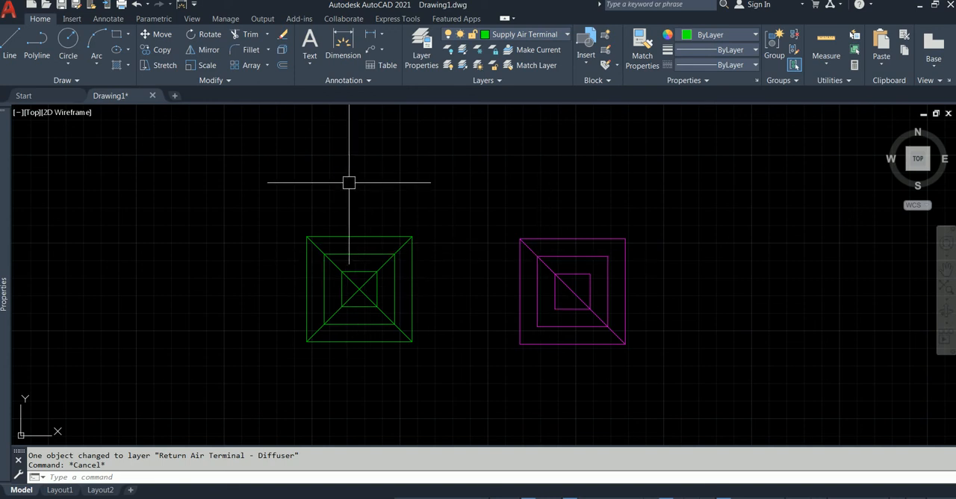
- Draw a tapered polyline arrow (width 50 to 0) straight up from the supply diffuser's top-edge midpoint with Ortho on
{"action": "type", "text": "PLINE Specify start point:"}
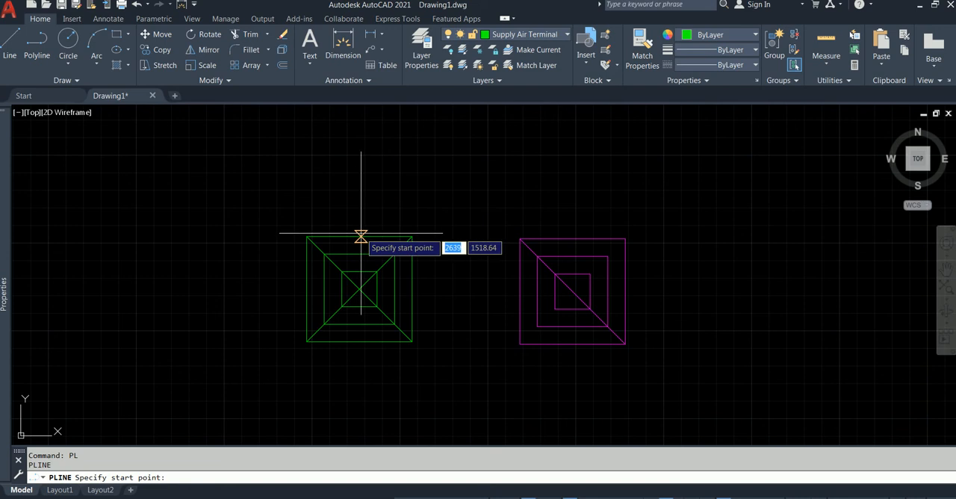
{"action": "right_click", "coordinate": [362, 233]}
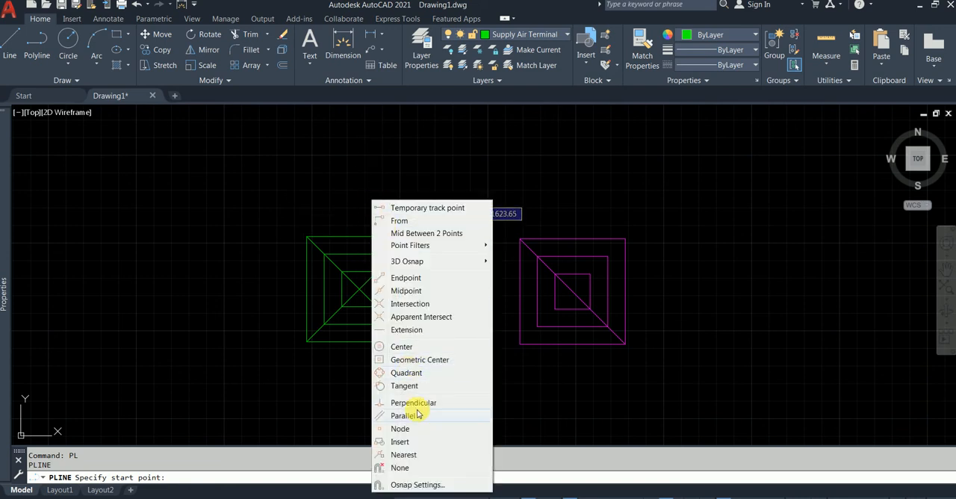
{"action": "mouse_move", "coordinate": [424, 330]}
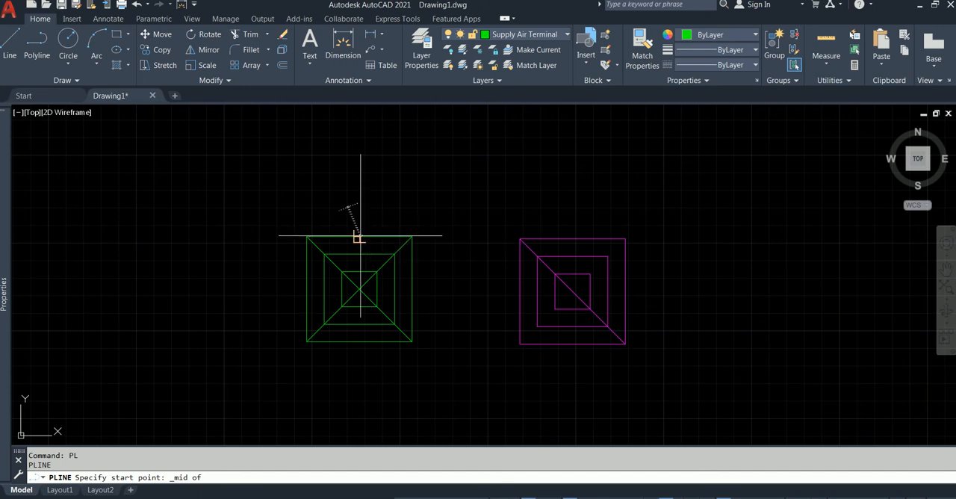
{"action": "left_click", "coordinate": [359, 237]}
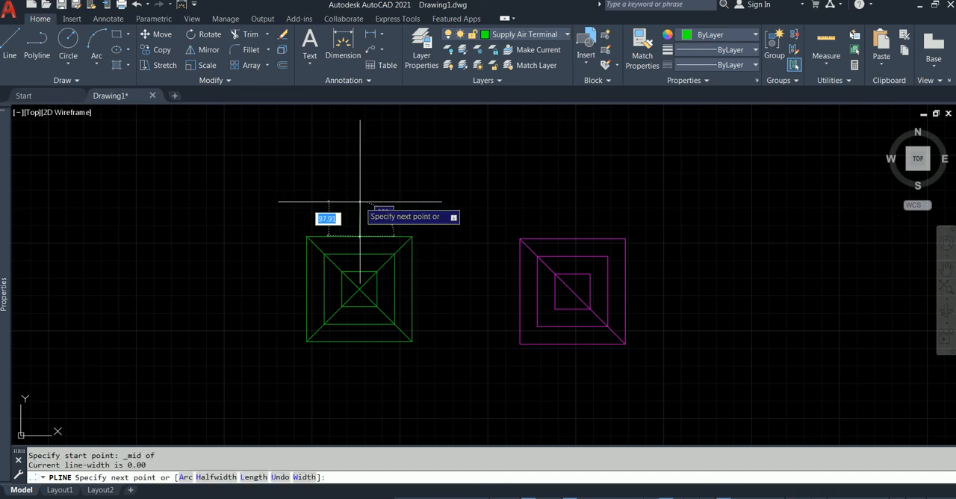
{"action": "mouse_move", "coordinate": [362, 207]}
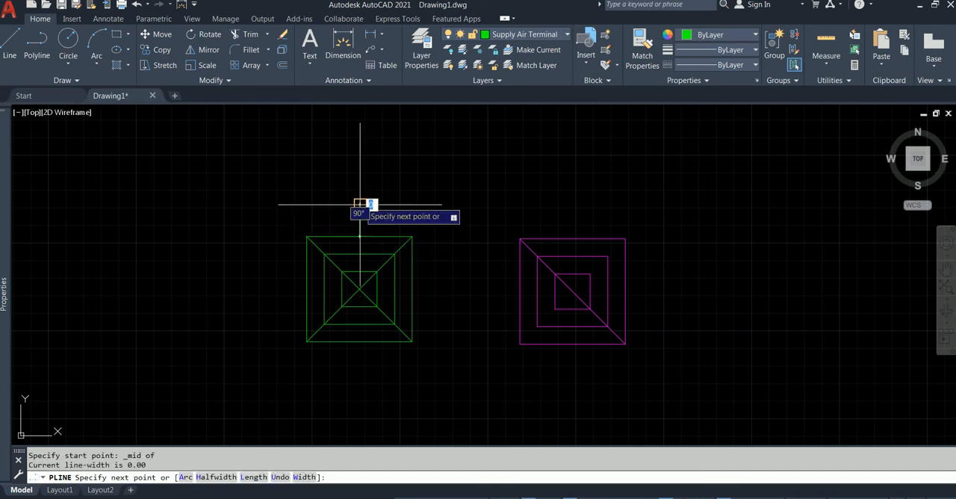
{"action": "type", "text": "width/Length/Undo/Width]: w"}
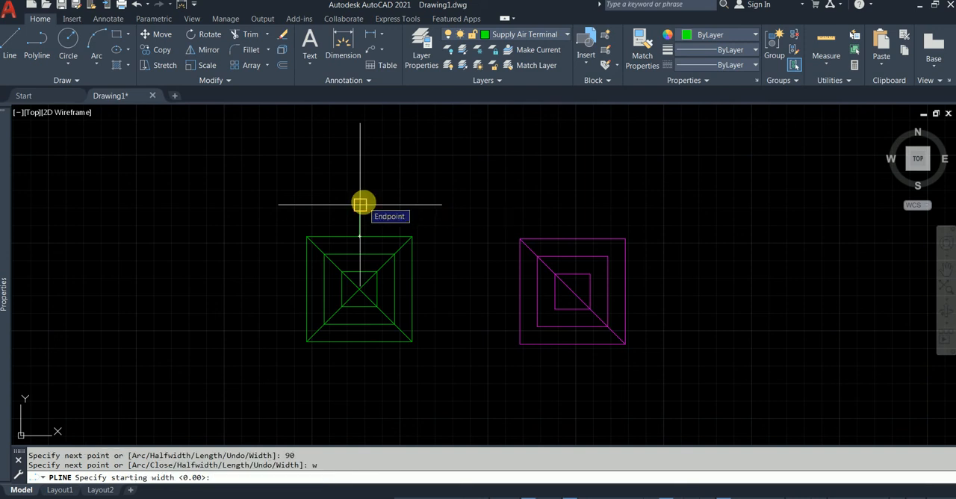
{"action": "type", "text": "50"}
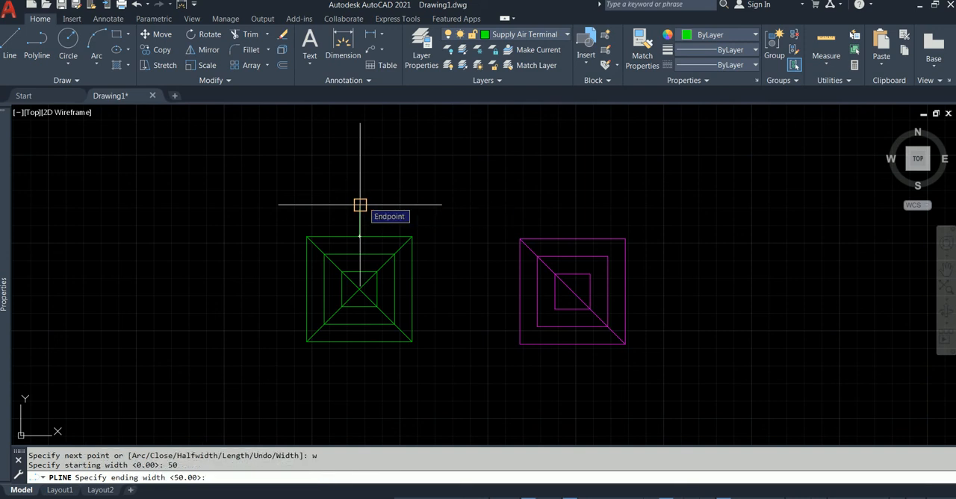
{"action": "key", "text": "Return"}
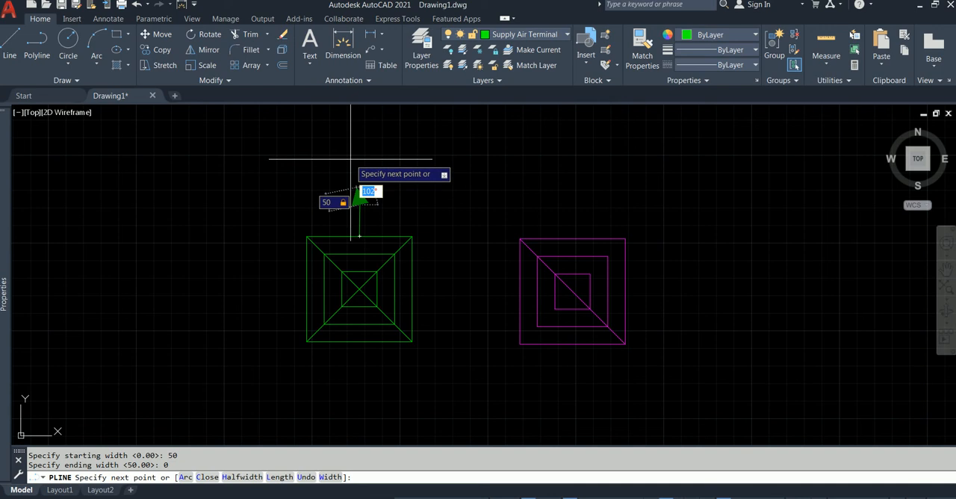
{"action": "key", "text": "f8"}
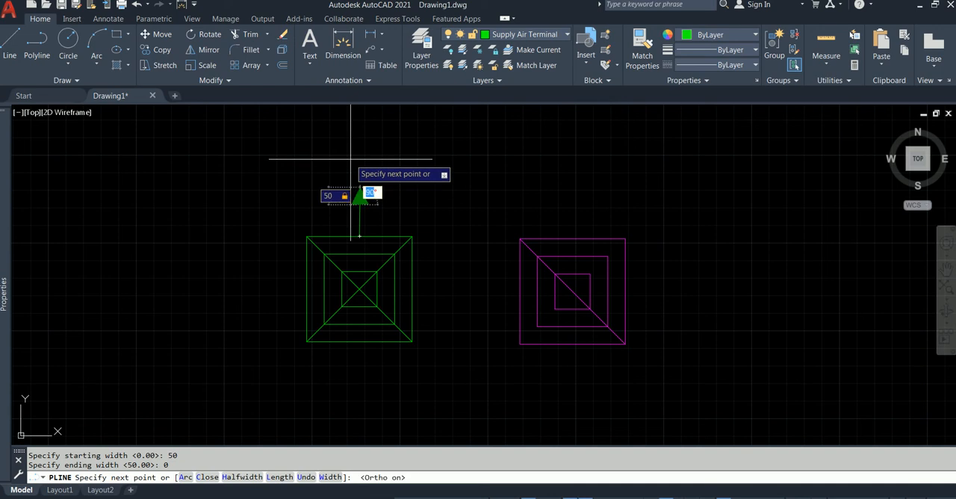
{"action": "key", "text": "Escape"}
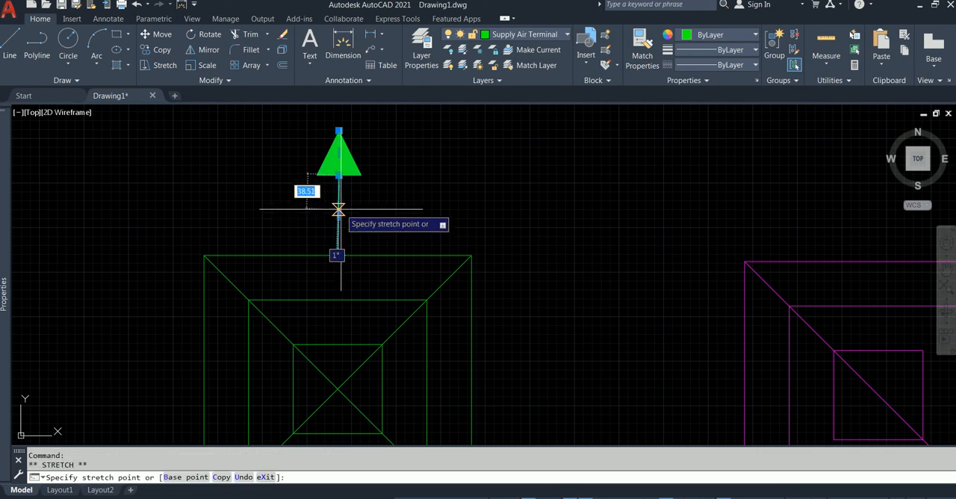
{"action": "mouse_move", "coordinate": [337, 217]}
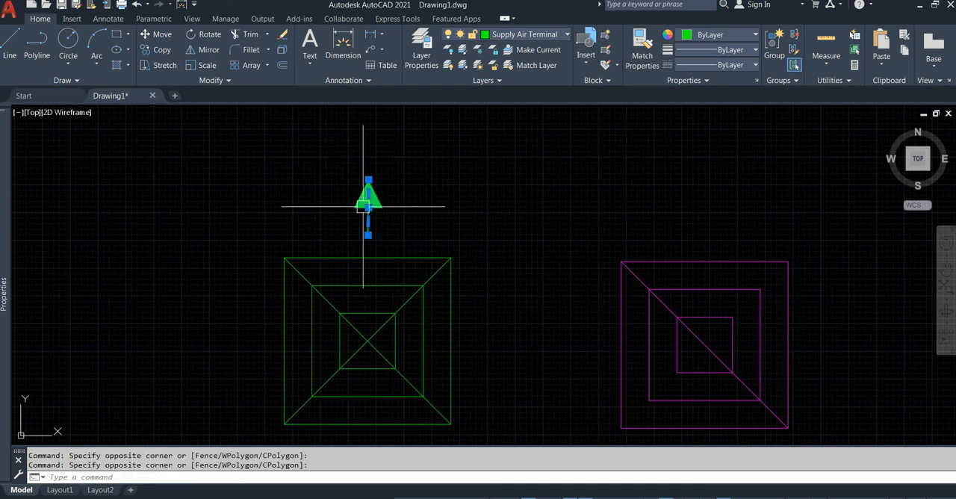
- Move the green arrow down to sit just above the supply diffuser's top edge
{"action": "left_click", "coordinate": [155, 33]}
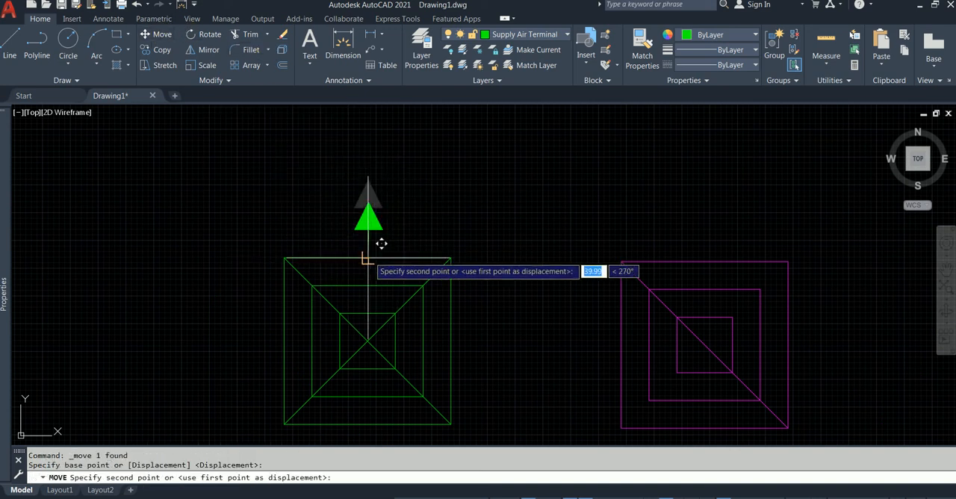
{"action": "key", "text": "Escape"}
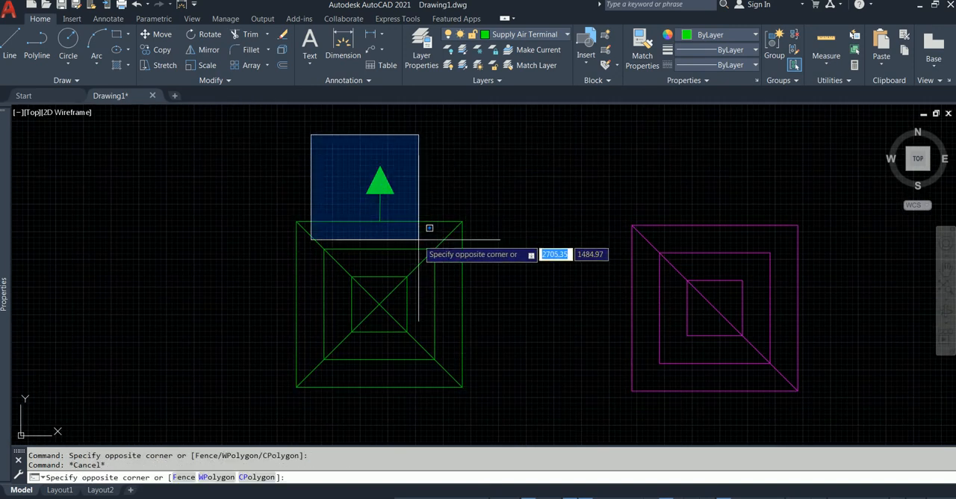
{"action": "key", "text": "Escape"}
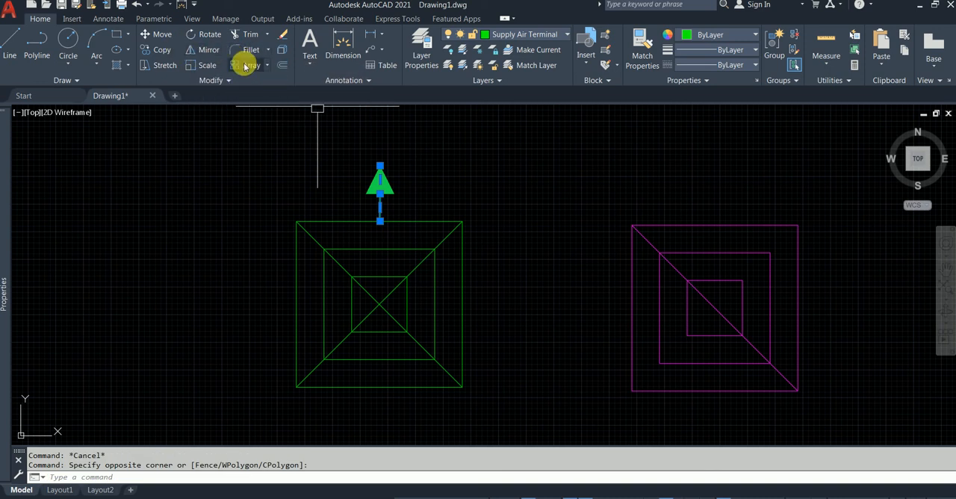
{"action": "left_click", "coordinate": [245, 64]}
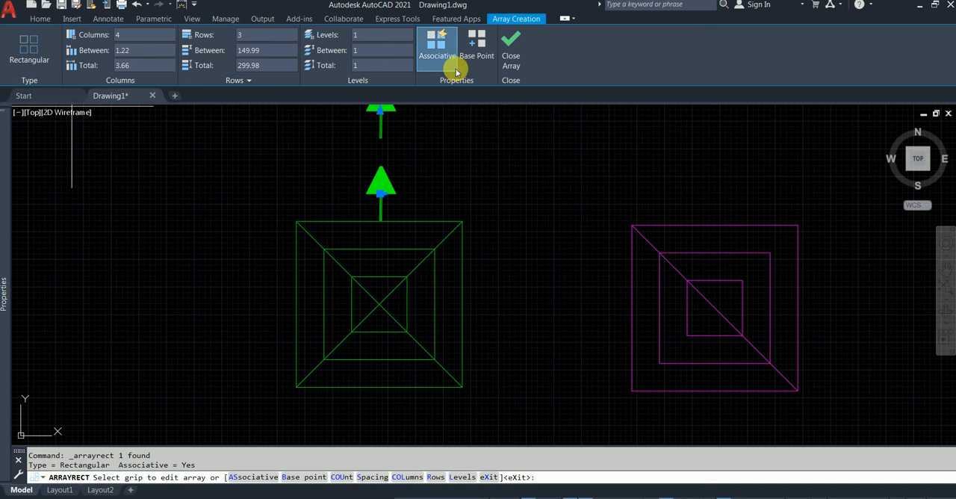
{"action": "left_click", "coordinate": [511, 42]}
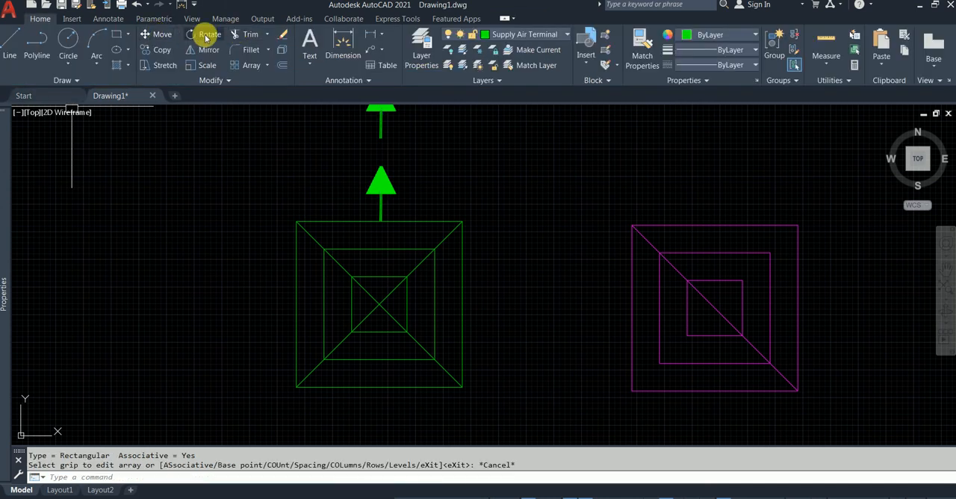
{"action": "left_click", "coordinate": [266, 66]}
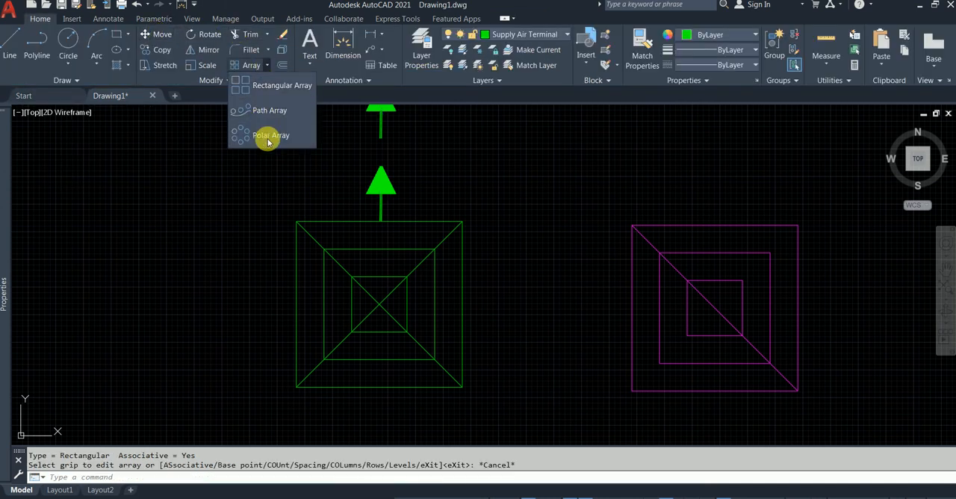
{"action": "left_click", "coordinate": [270, 135]}
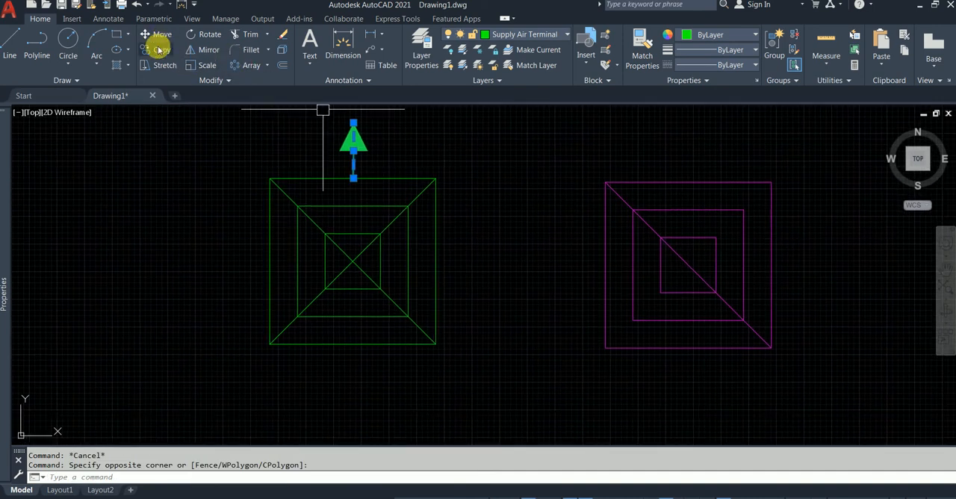
- Copy the green arrow below the return diffuser and match its layer to Return Air Terminal - Diffuser (magenta)
{"action": "left_click", "coordinate": [161, 50]}
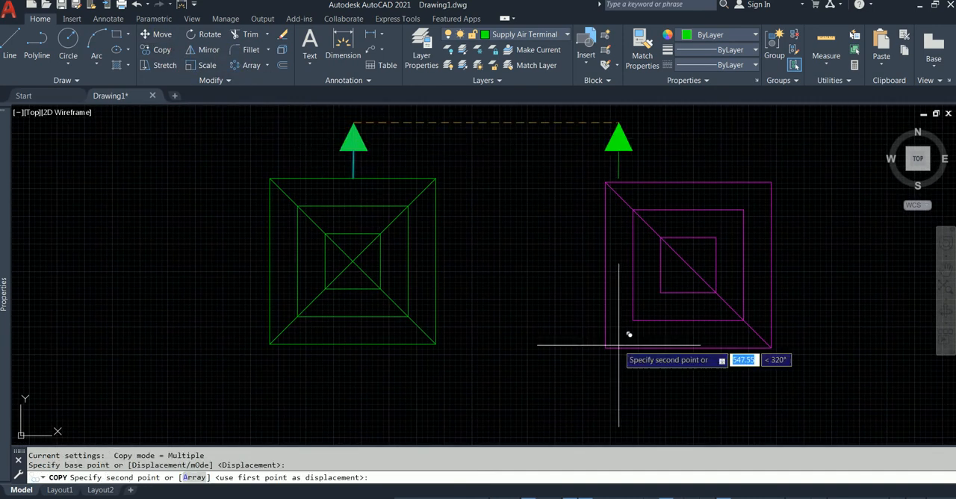
{"action": "mouse_move", "coordinate": [699, 378]}
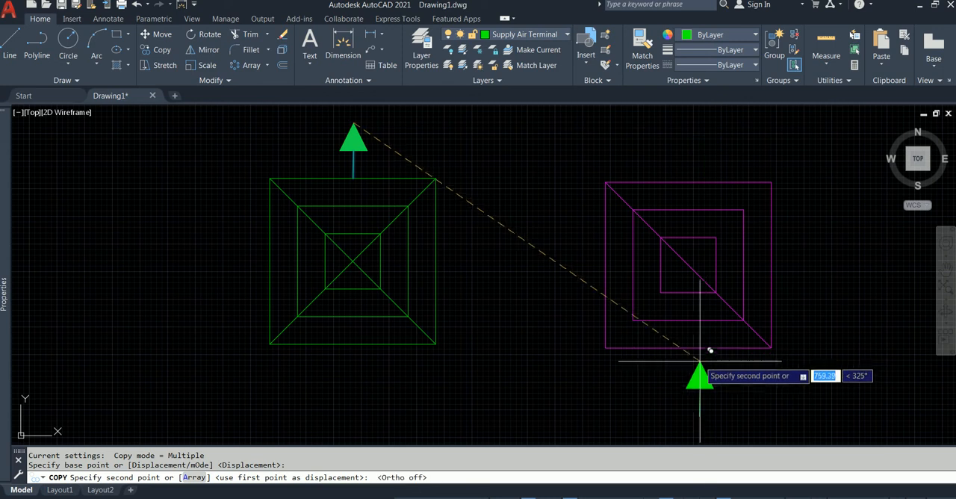
{"action": "mouse_move", "coordinate": [690, 349]}
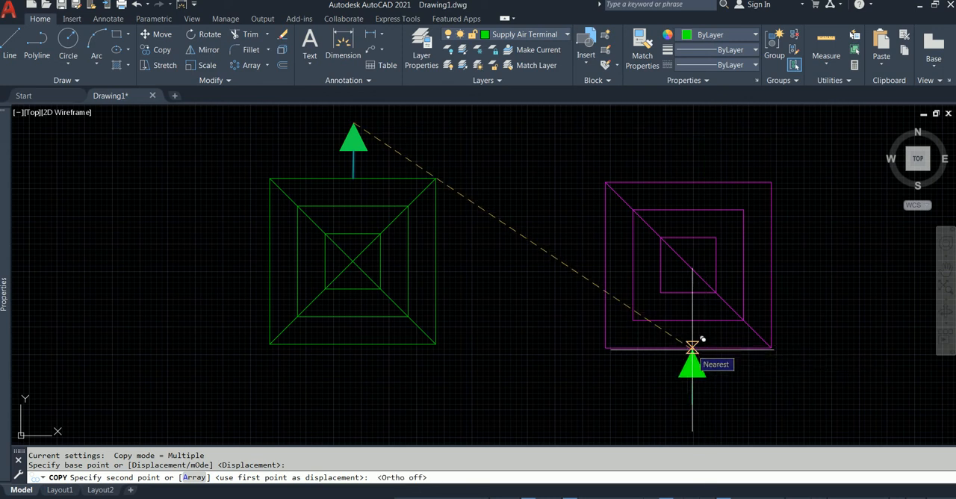
{"action": "key", "text": "Escape"}
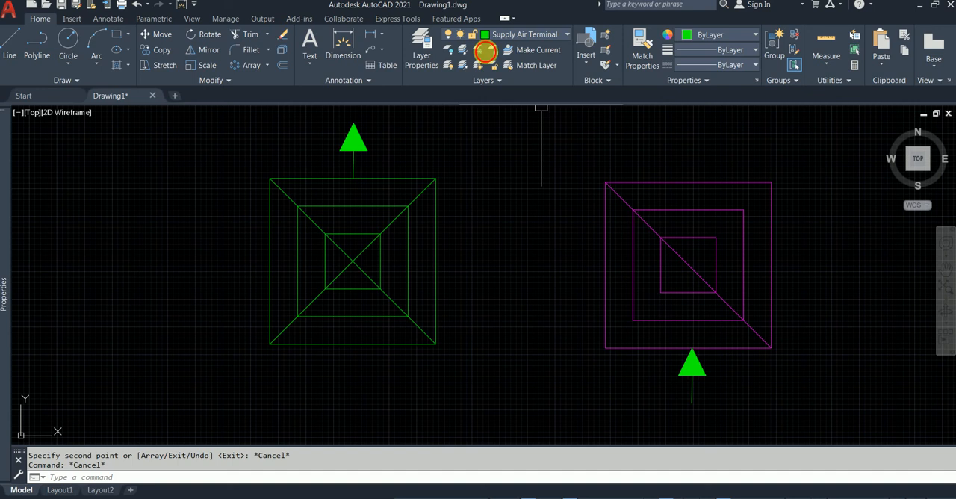
{"action": "left_click", "coordinate": [536, 66]}
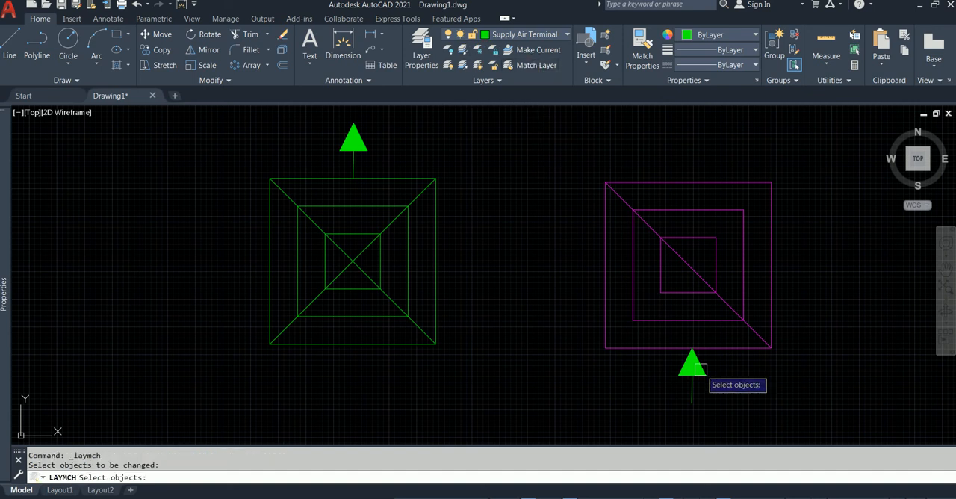
{"action": "left_click", "coordinate": [700, 370]}
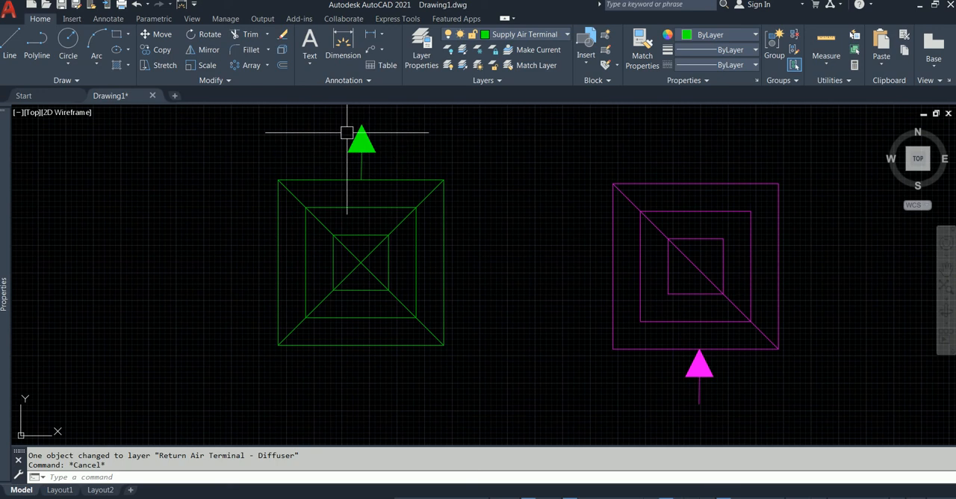
{"action": "left_click", "coordinate": [347, 133]}
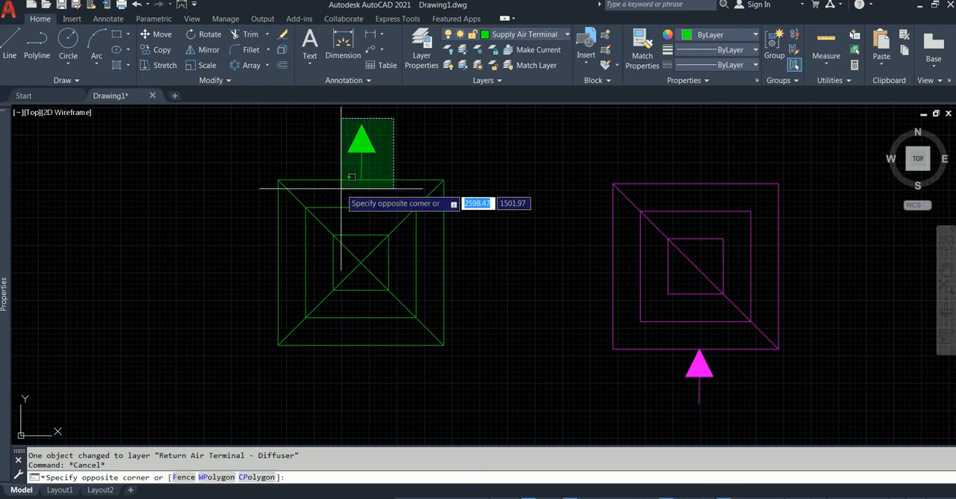
- Polar-array the green arrow about the diffuser's centre intersection into 4 outward arrows
{"action": "key", "text": "Escape"}
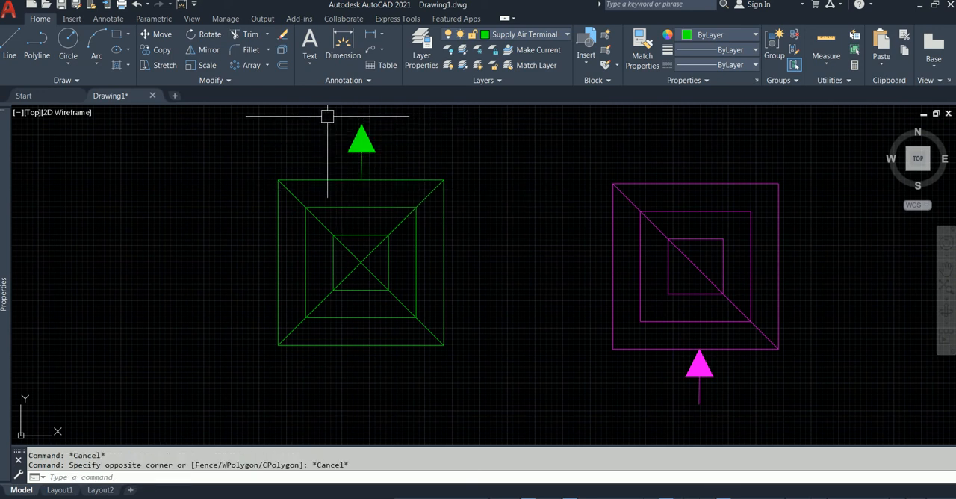
{"action": "left_click", "coordinate": [361, 142]}
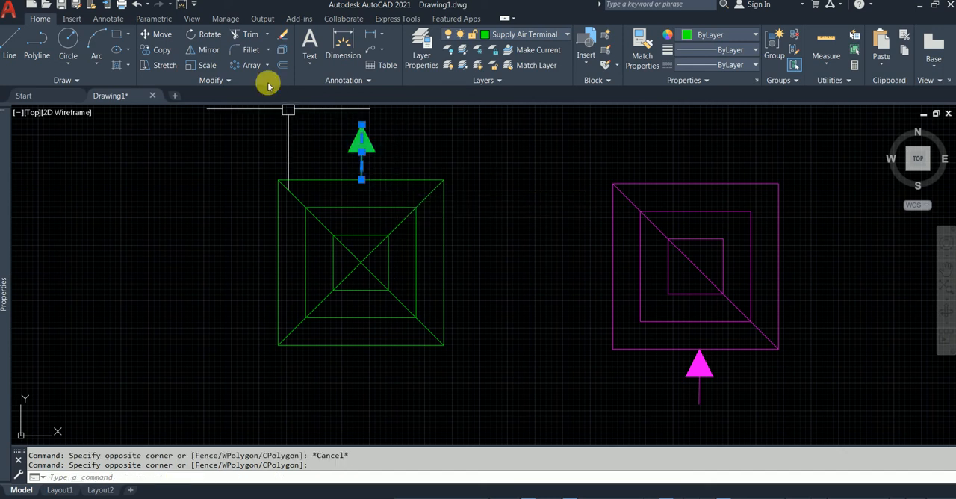
{"action": "left_click", "coordinate": [251, 64]}
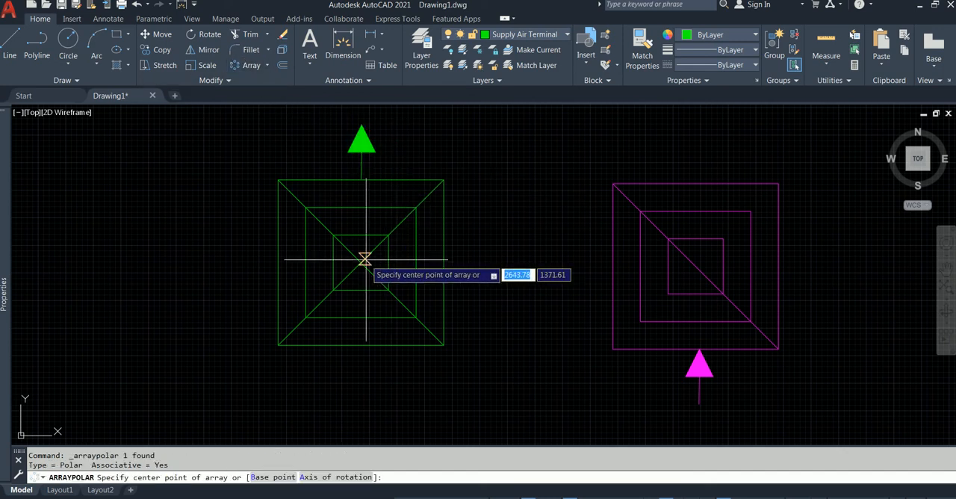
{"action": "right_click", "coordinate": [362, 261]}
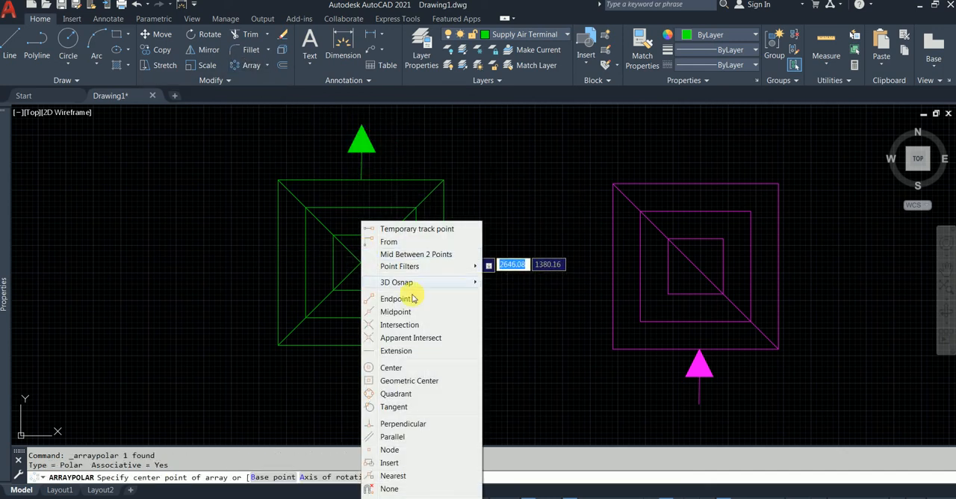
{"action": "left_click", "coordinate": [400, 324]}
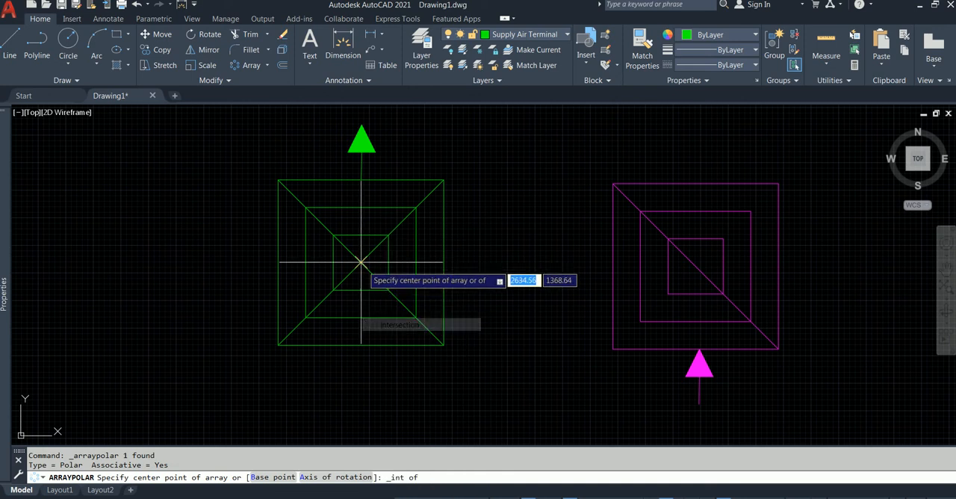
{"action": "left_click", "coordinate": [362, 260]}
{"action": "type", "text": "4"}
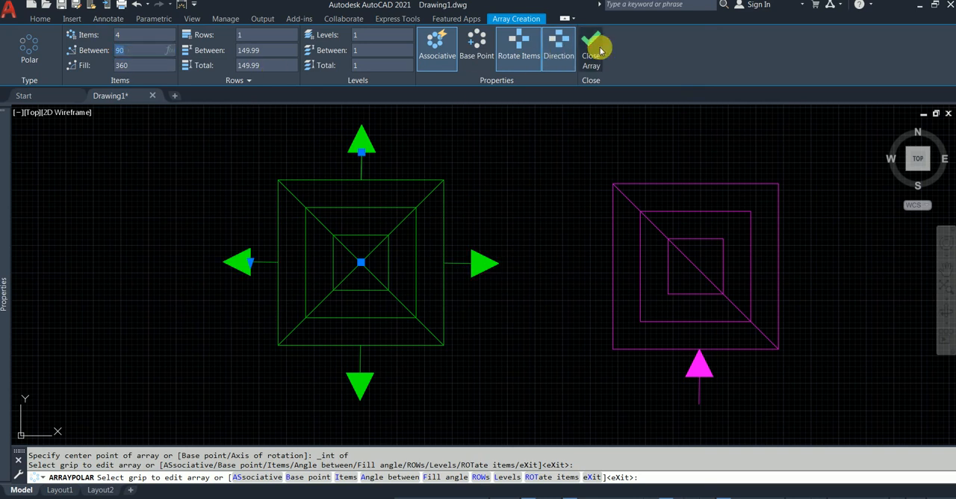
{"action": "left_click", "coordinate": [592, 45]}
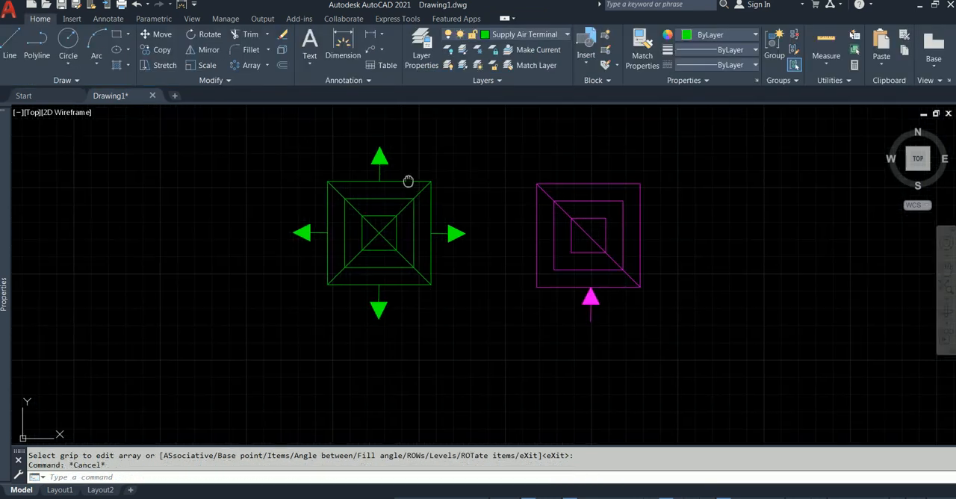
- Drag the green array's radius grip outward so the four arrows sit farther from the diffuser
{"action": "left_click", "coordinate": [381, 234]}
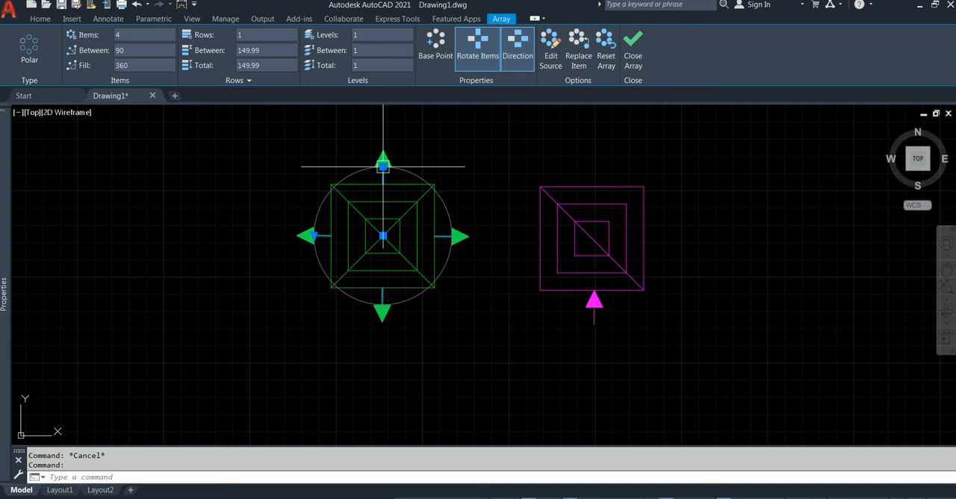
{"action": "left_click", "coordinate": [382, 166]}
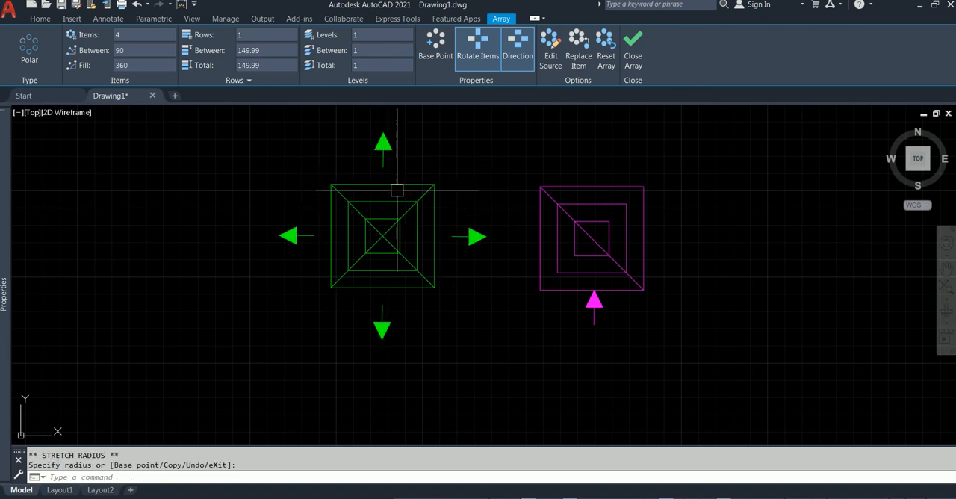
{"action": "left_click", "coordinate": [633, 45]}
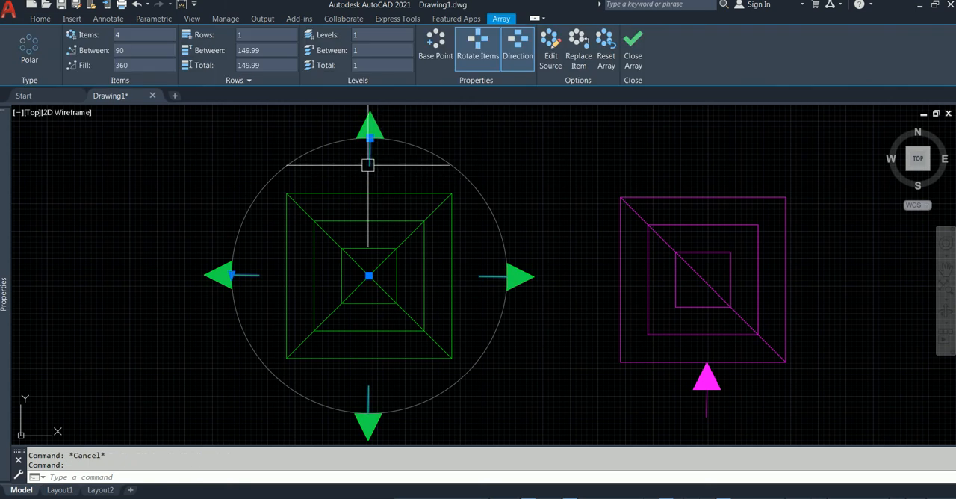
{"action": "left_click", "coordinate": [633, 45]}
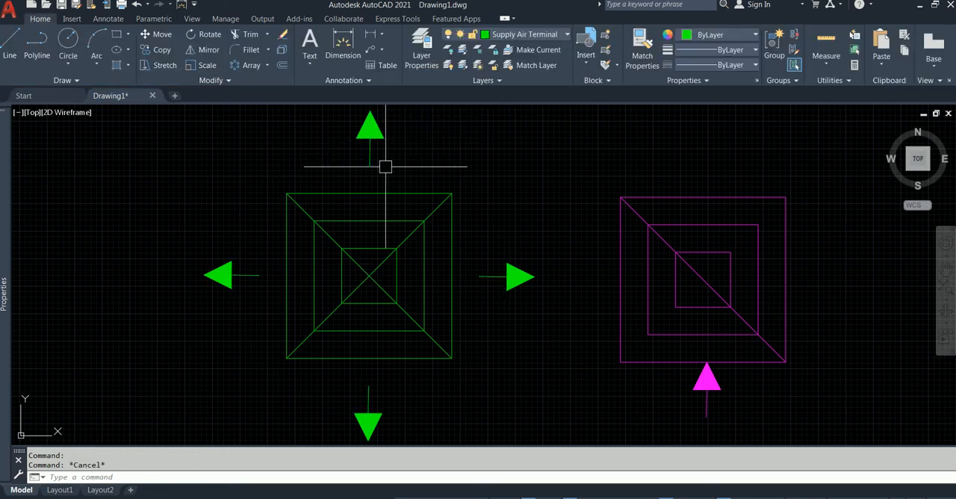
{"action": "scroll", "scroll_direction": "down", "scroll_amount": 3}
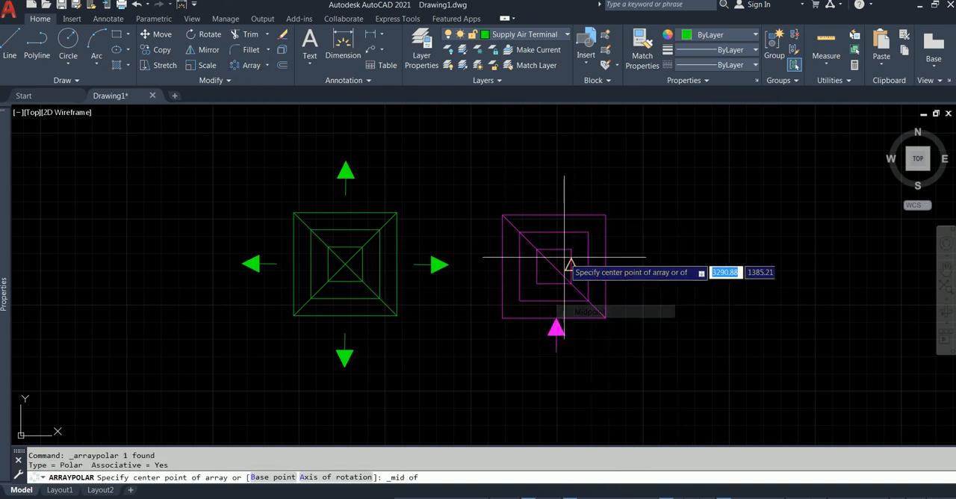
- Polar-array the magenta arrow about the return diffuser's centre into 4 inward arrows
{"action": "left_click", "coordinate": [559, 266]}
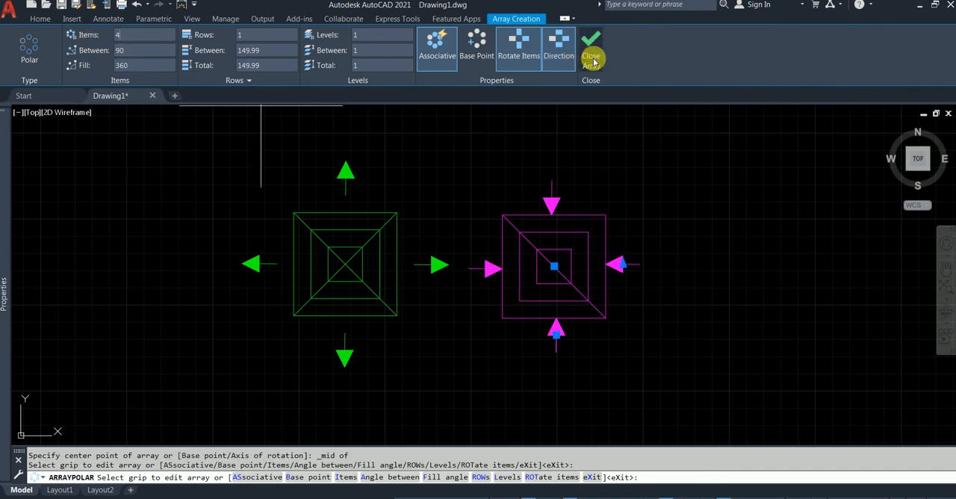
{"action": "left_click", "coordinate": [591, 45]}
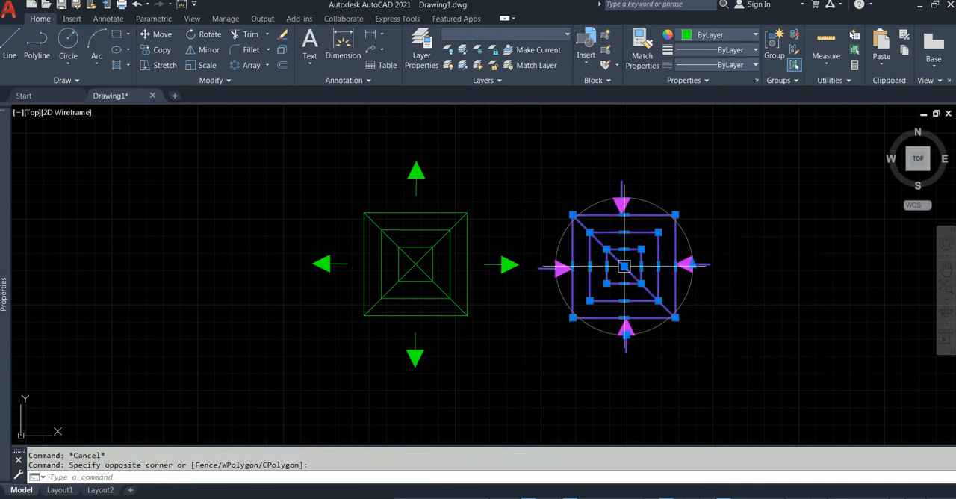
- Move the magenta diffuser and its four arrows farther right, away from the green diffuser
{"action": "left_click", "coordinate": [162, 35]}
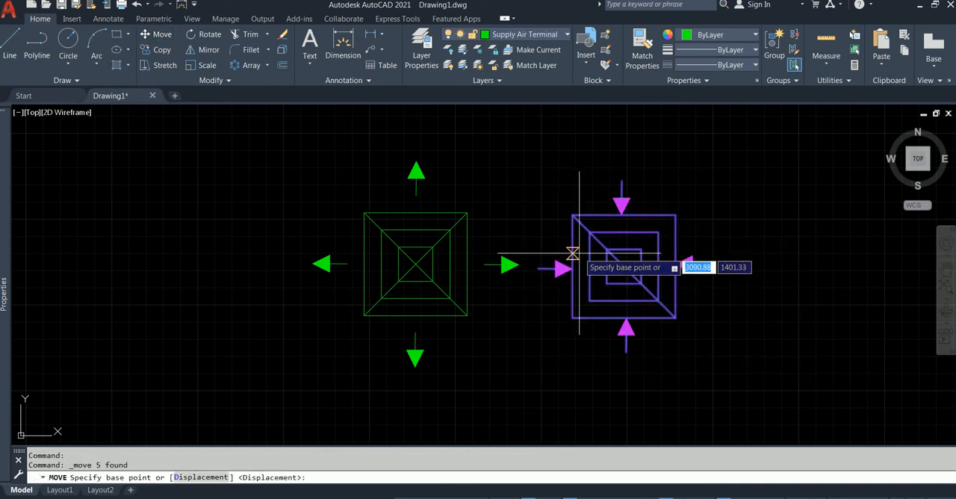
{"action": "left_click", "coordinate": [574, 266]}
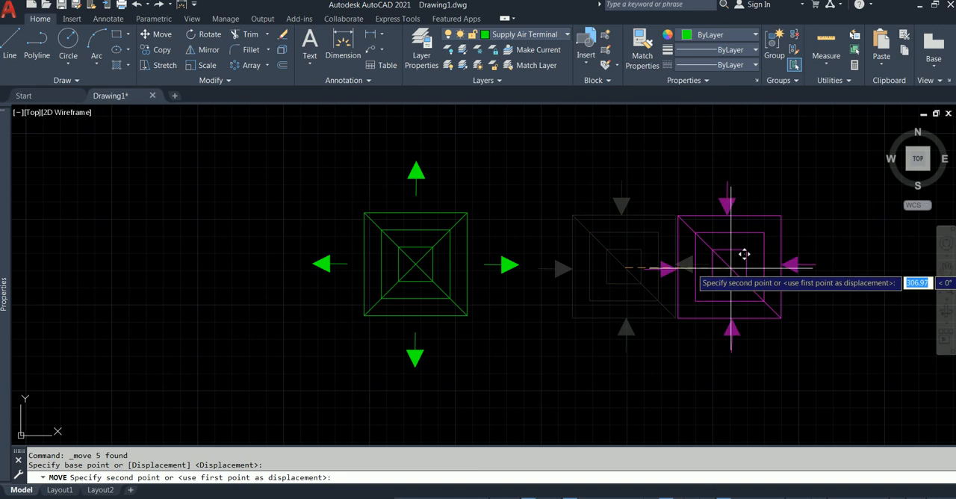
{"action": "key", "text": "Escape"}
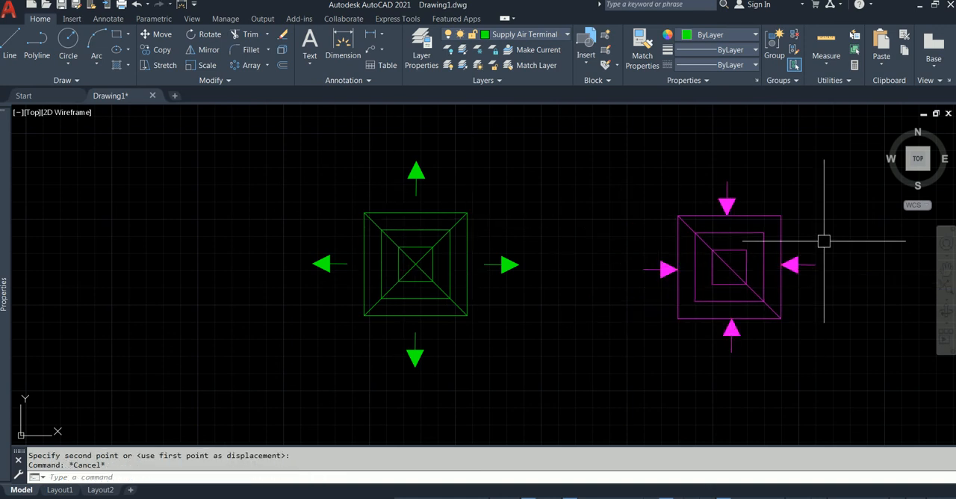
{"action": "mouse_move", "coordinate": [652, 293]}
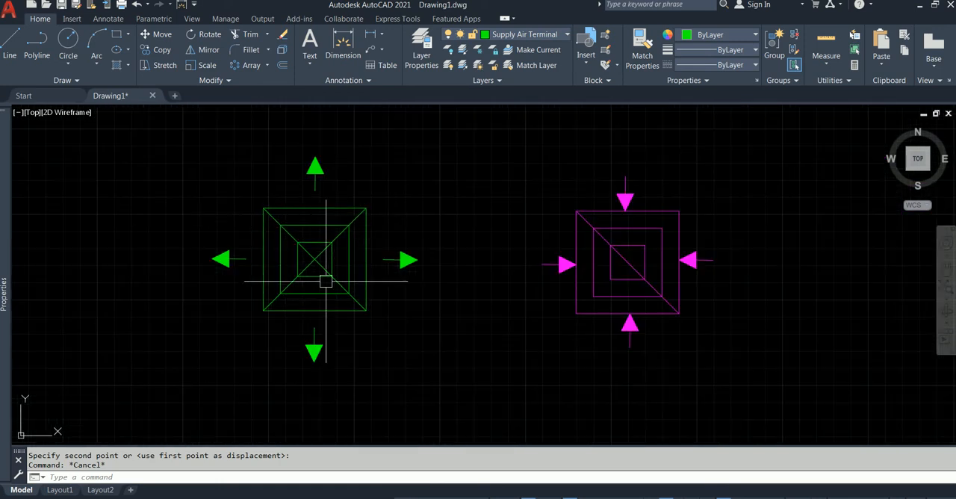
{"action": "mouse_move", "coordinate": [550, 225]}
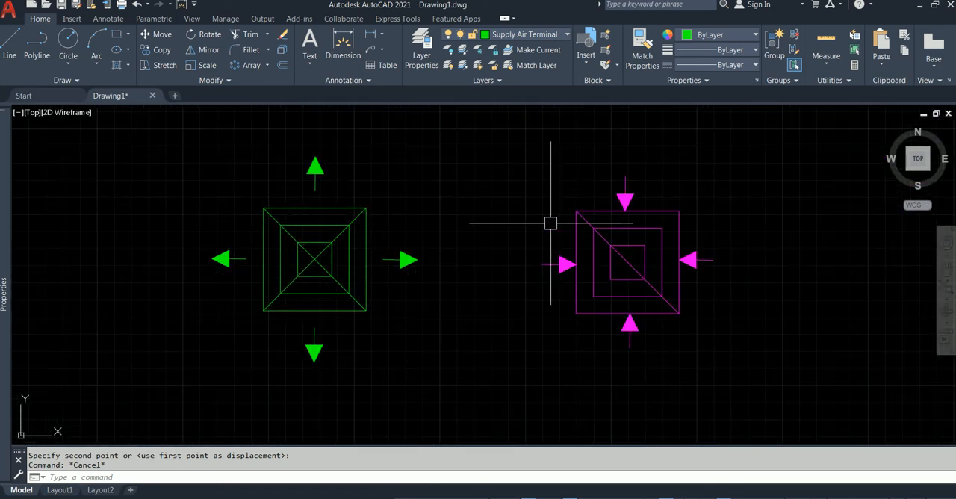
{"action": "mouse_move", "coordinate": [317, 197]}
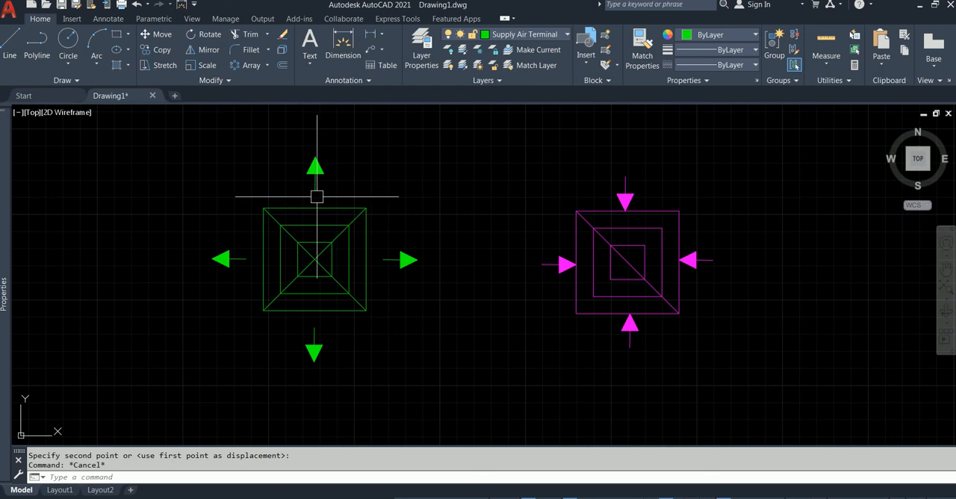
{"action": "mouse_move", "coordinate": [319, 316]}
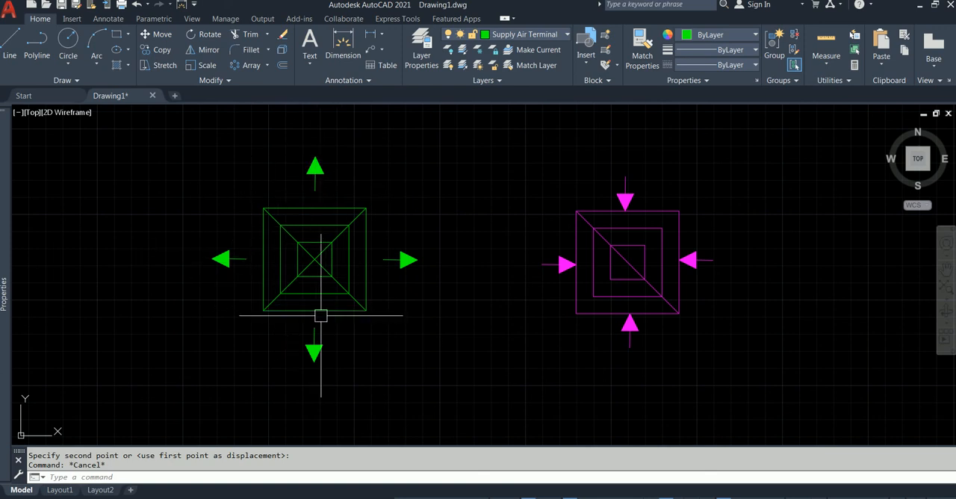
{"action": "mouse_move", "coordinate": [496, 260]}
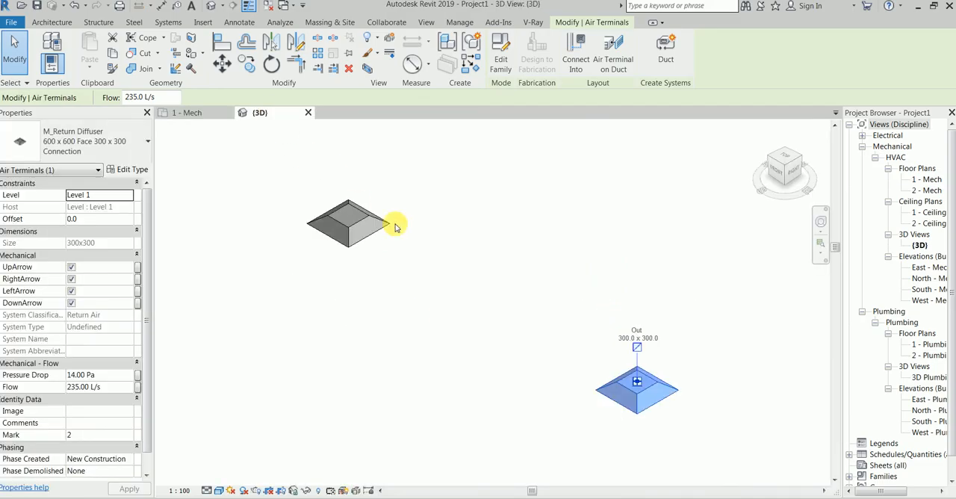
- Switch Revit to the 1 - Mech floor plan showing both diffuser symbols
{"action": "left_click", "coordinate": [191, 112]}
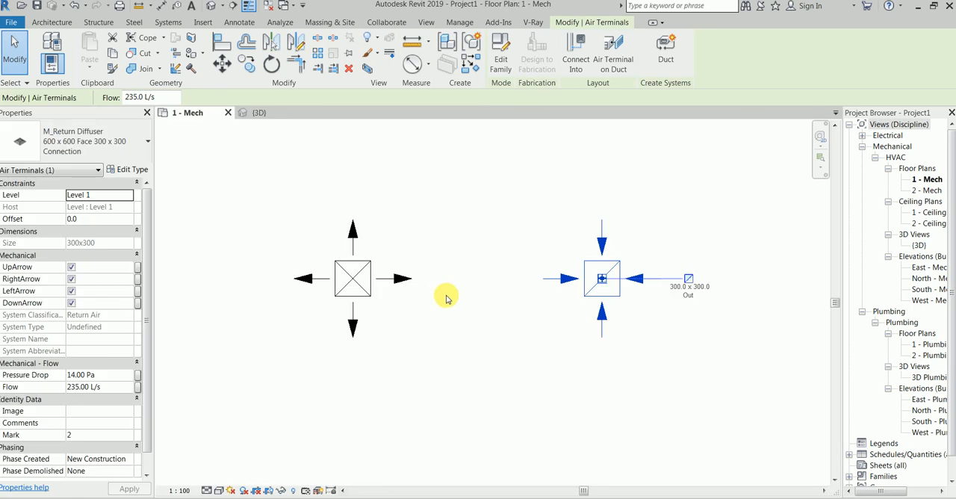
{"action": "mouse_move", "coordinate": [445, 296]}
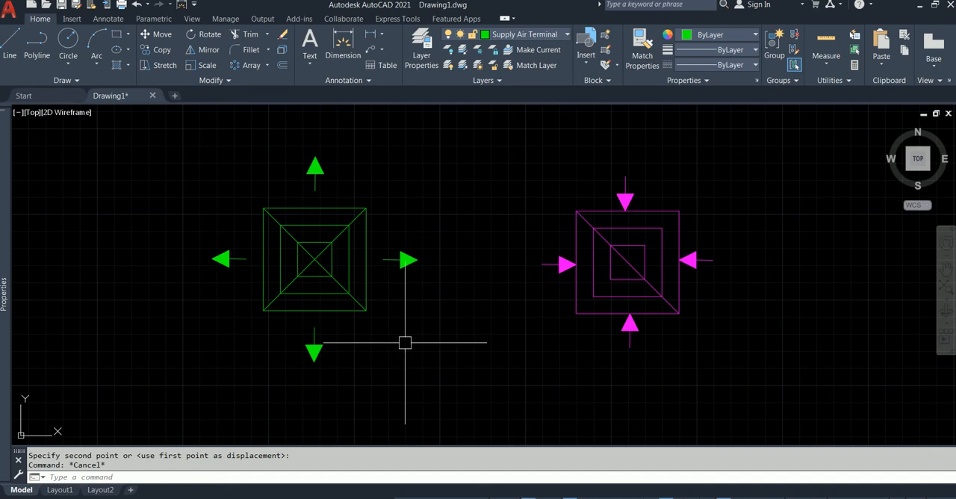
{"action": "mouse_move", "coordinate": [565, 345]}
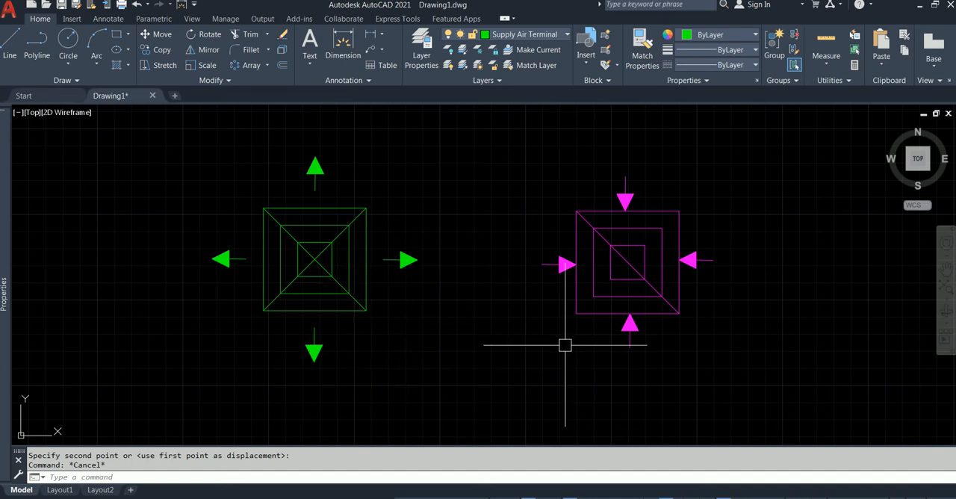
{"action": "mouse_move", "coordinate": [403, 233]}
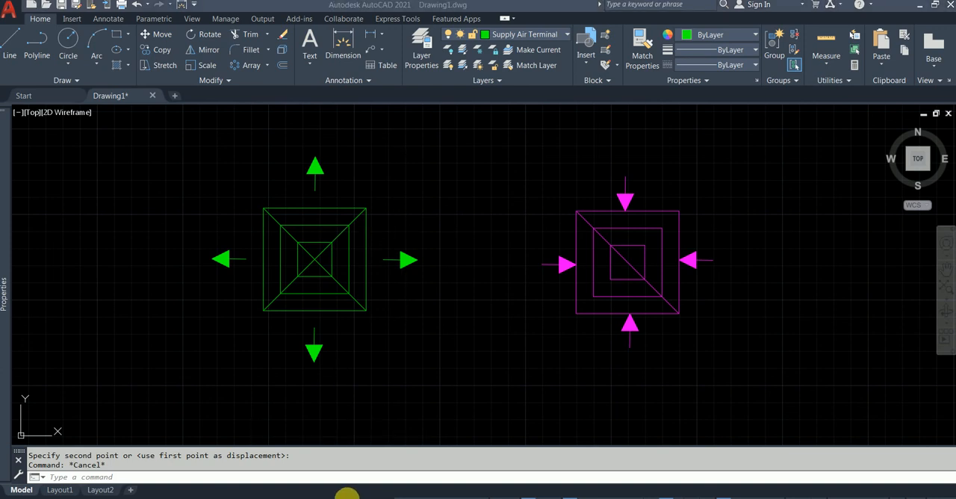
{"action": "mouse_move", "coordinate": [347, 493]}
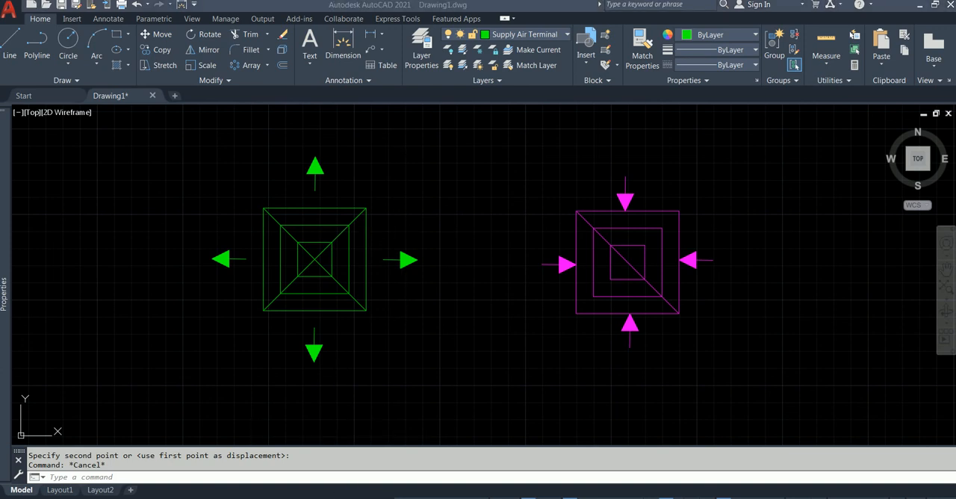